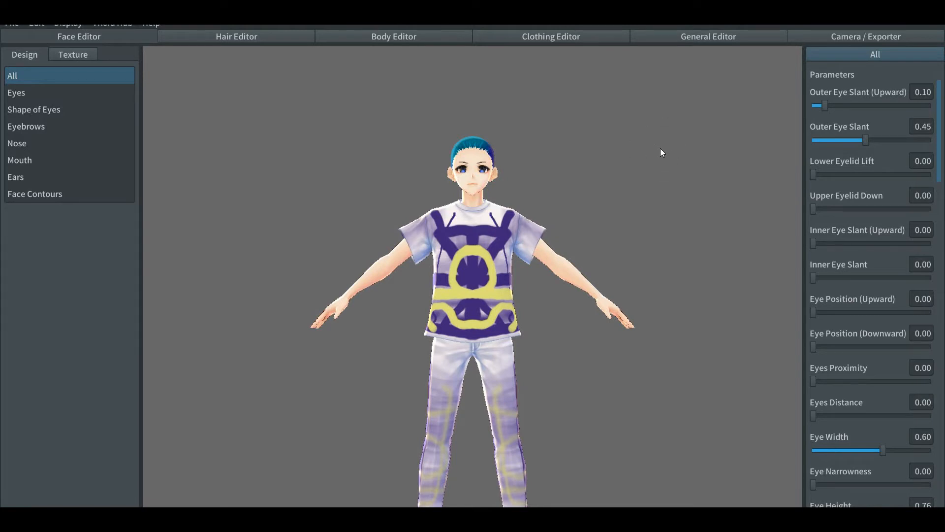
{"action": "mouse_move", "coordinate": [577, 141]}
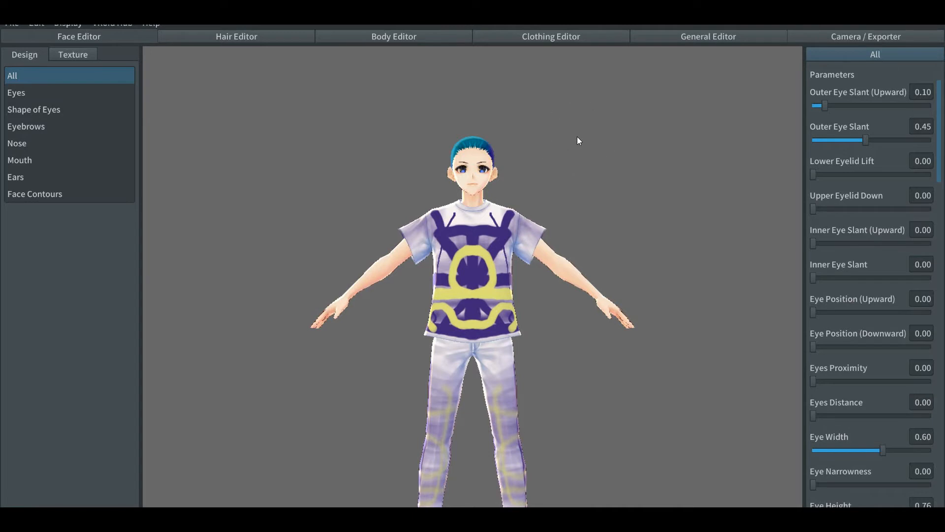
{"action": "mouse_move", "coordinate": [261, 55]}
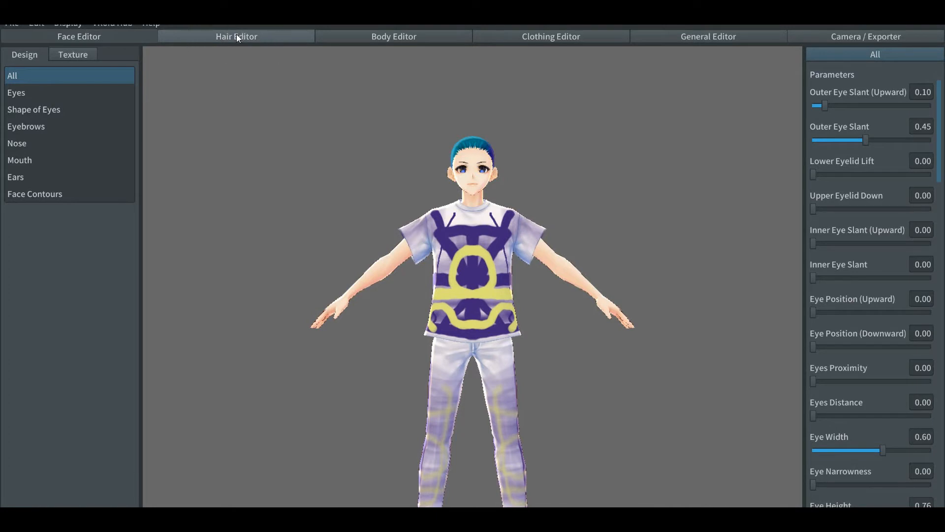
Switch to hair editing and select Base Hair to show its base, shade, highlight and outline colours
{"action": "left_click", "coordinate": [236, 36]}
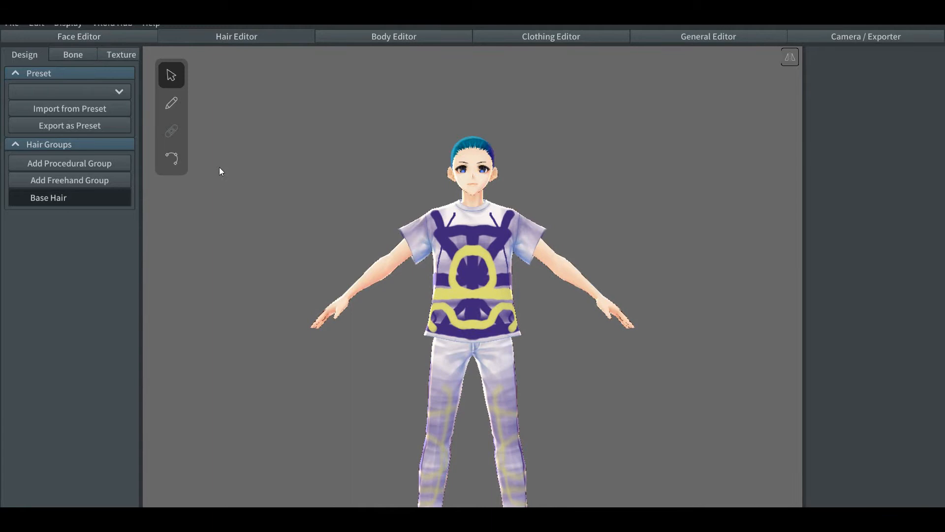
{"action": "mouse_move", "coordinate": [183, 150]}
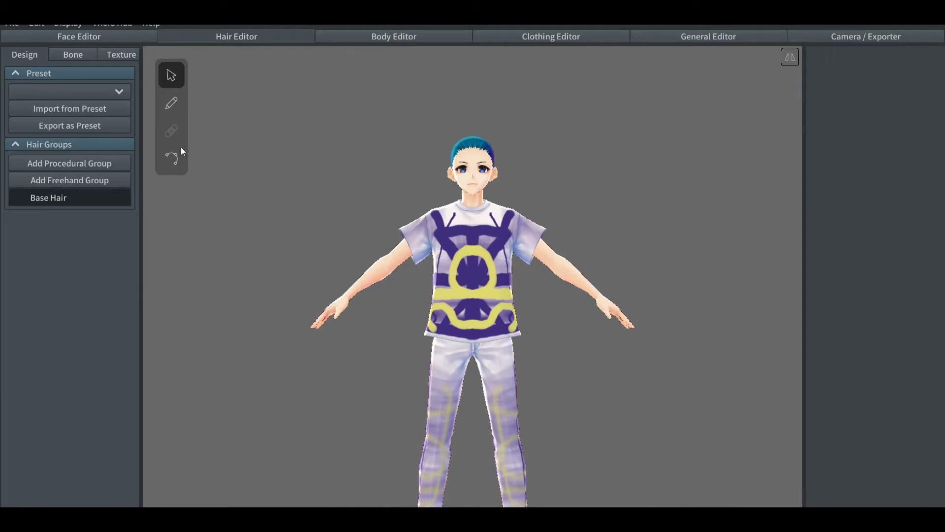
{"action": "mouse_move", "coordinate": [172, 75]}
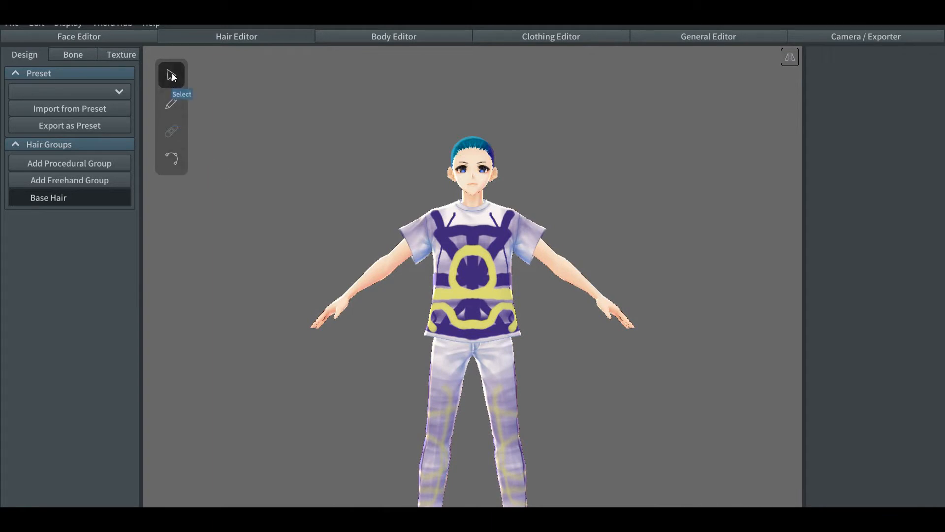
{"action": "mouse_move", "coordinate": [136, 123]}
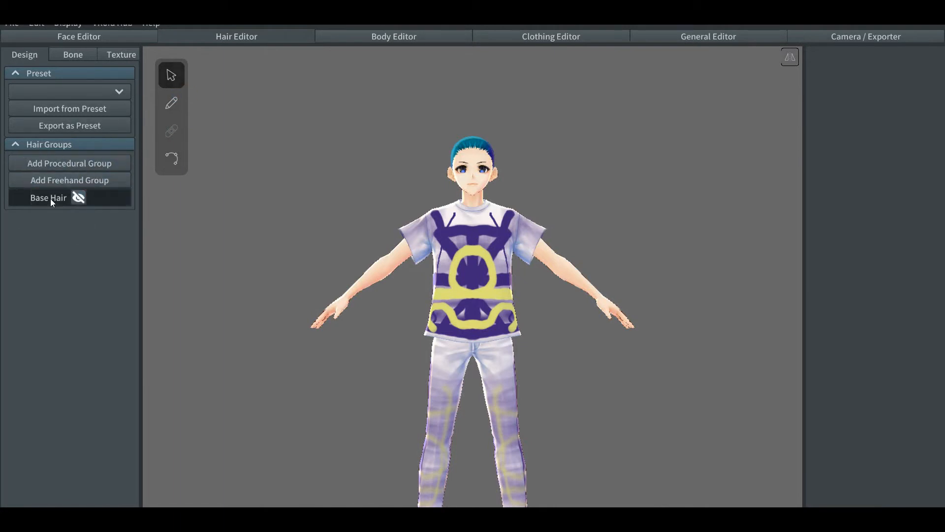
{"action": "left_click", "coordinate": [48, 197]}
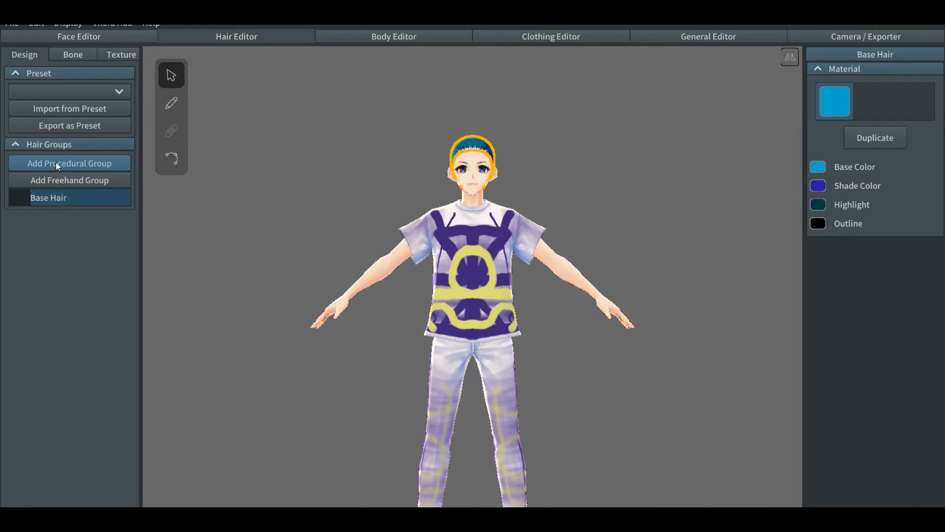
{"action": "left_click", "coordinate": [69, 163]}
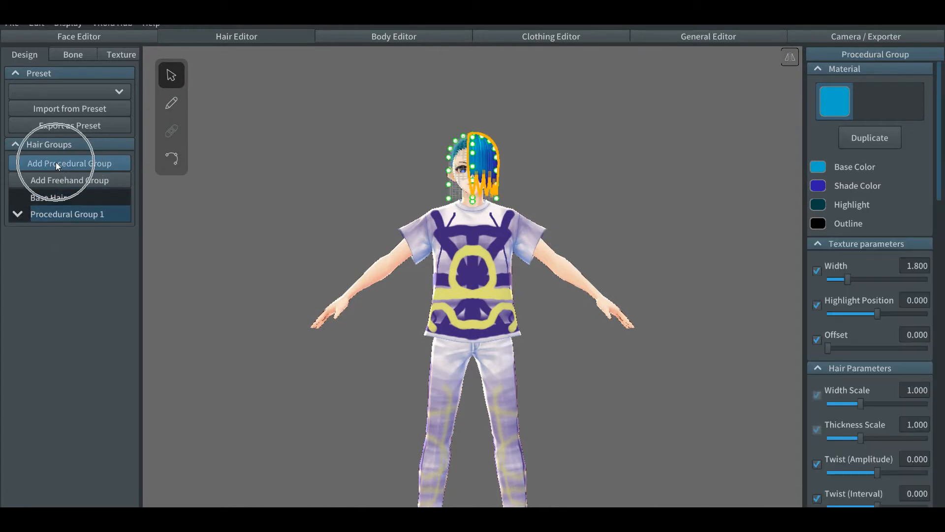
{"action": "mouse_move", "coordinate": [178, 254]}
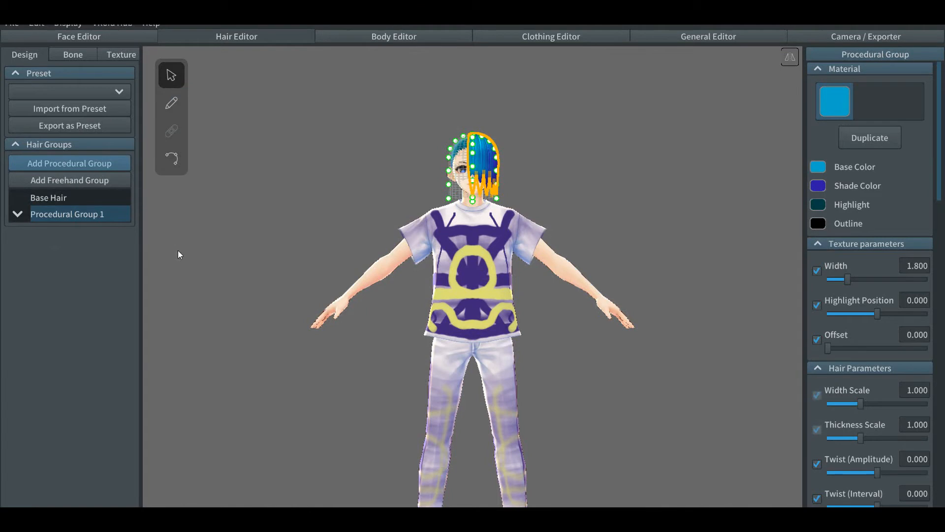
{"action": "mouse_move", "coordinate": [365, 177]}
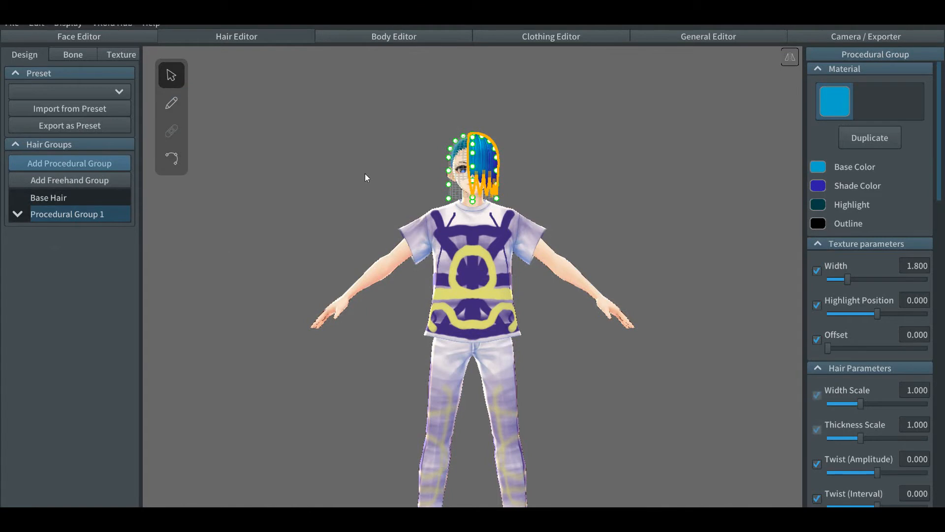
{"action": "mouse_move", "coordinate": [526, 192]}
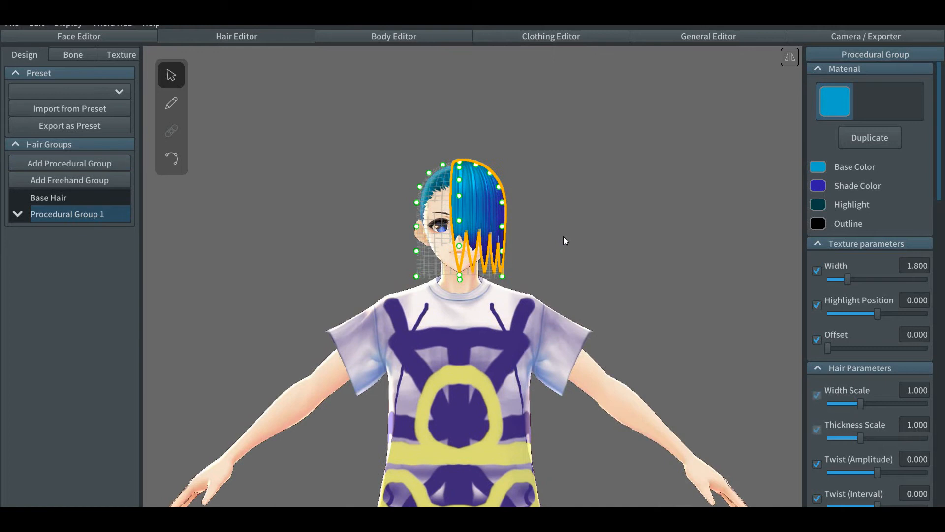
{"action": "left_click_drag", "start_coordinate": [566, 242], "coordinate": [521, 255]}
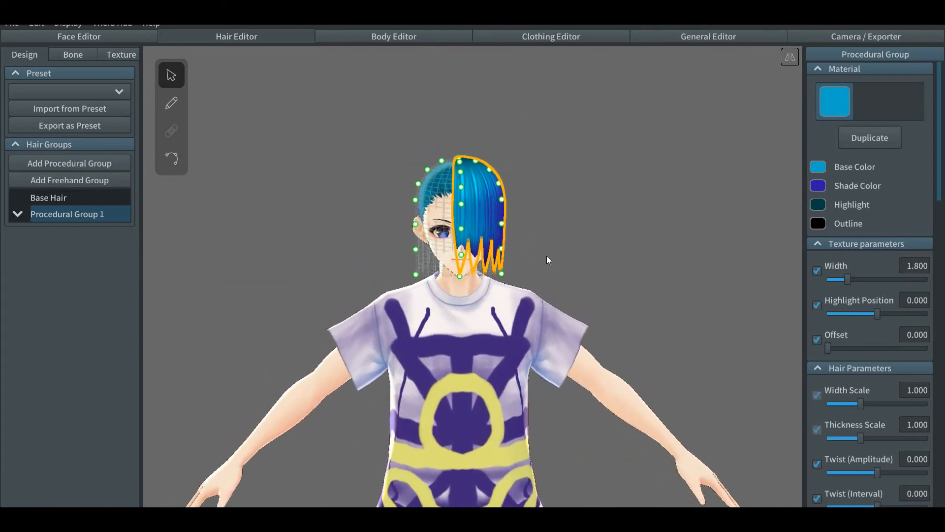
{"action": "left_click", "coordinate": [48, 197]}
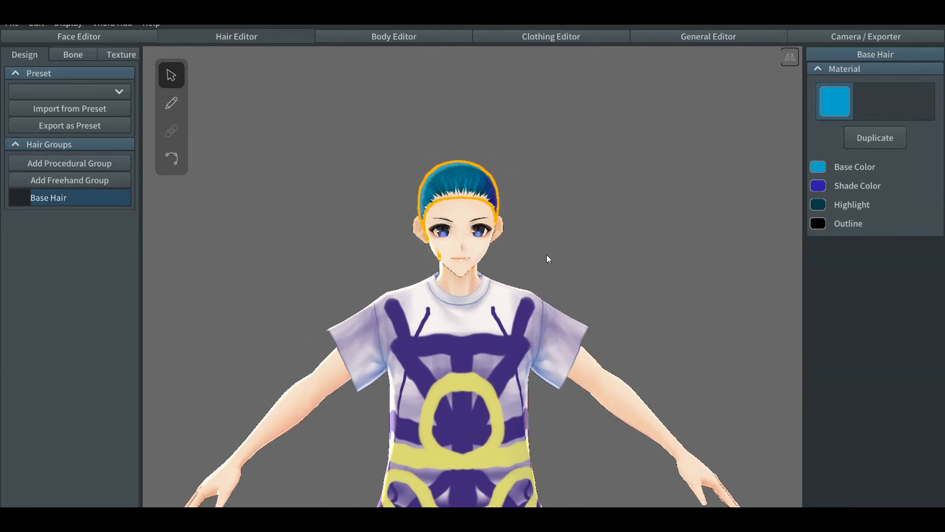
{"action": "mouse_move", "coordinate": [420, 290]}
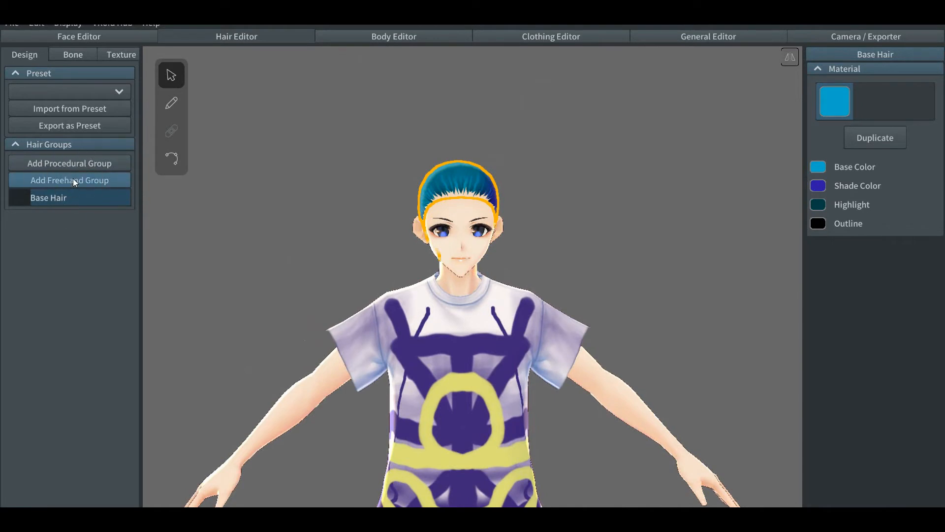
Add a freehand hair group, zoom onto the head, and choose the hair brush
{"action": "left_click", "coordinate": [69, 179]}
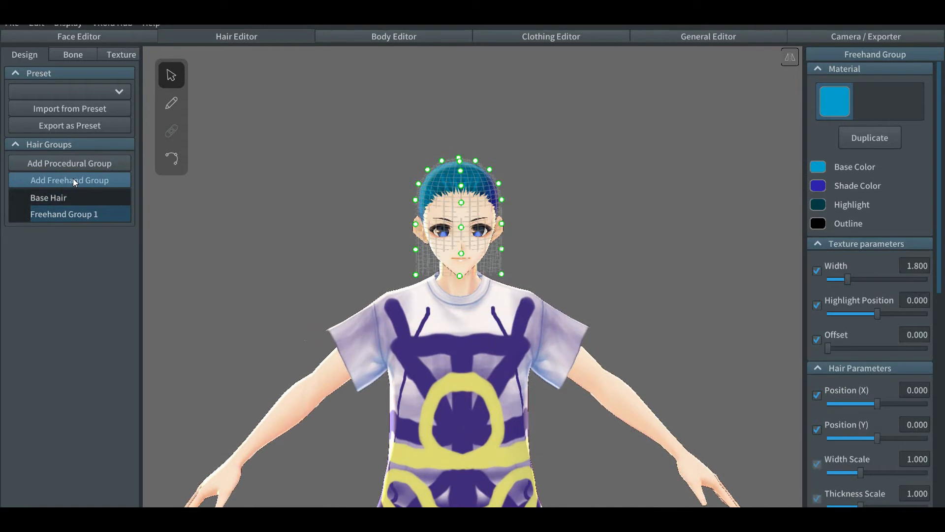
{"action": "mouse_move", "coordinate": [340, 223]}
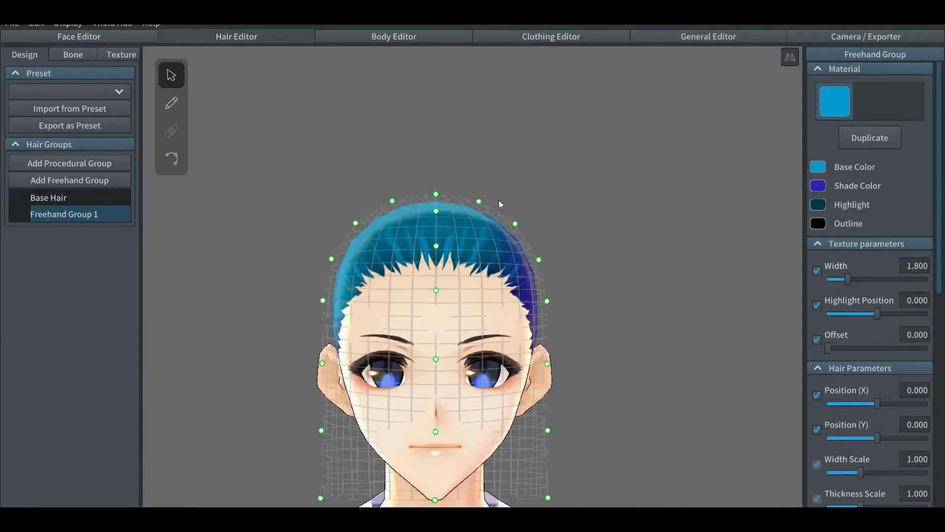
{"action": "left_click", "coordinate": [479, 202]}
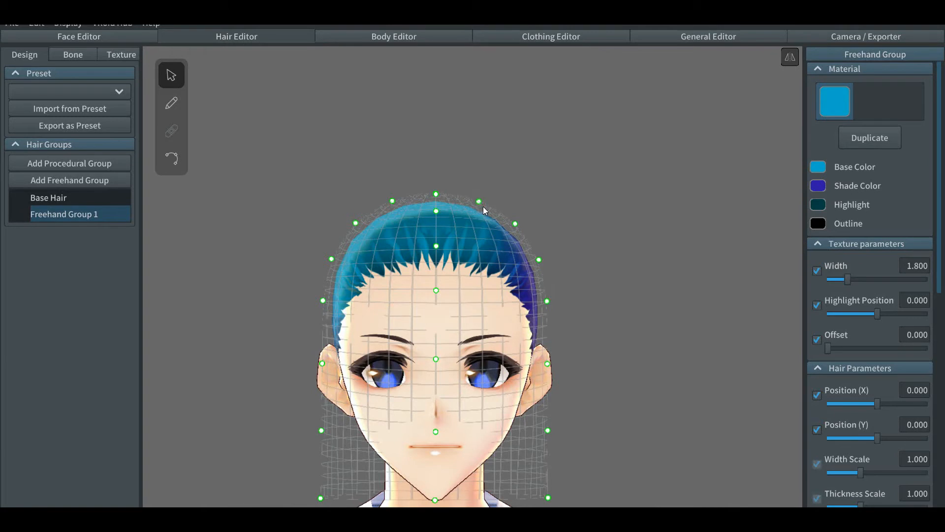
{"action": "mouse_move", "coordinate": [481, 210]}
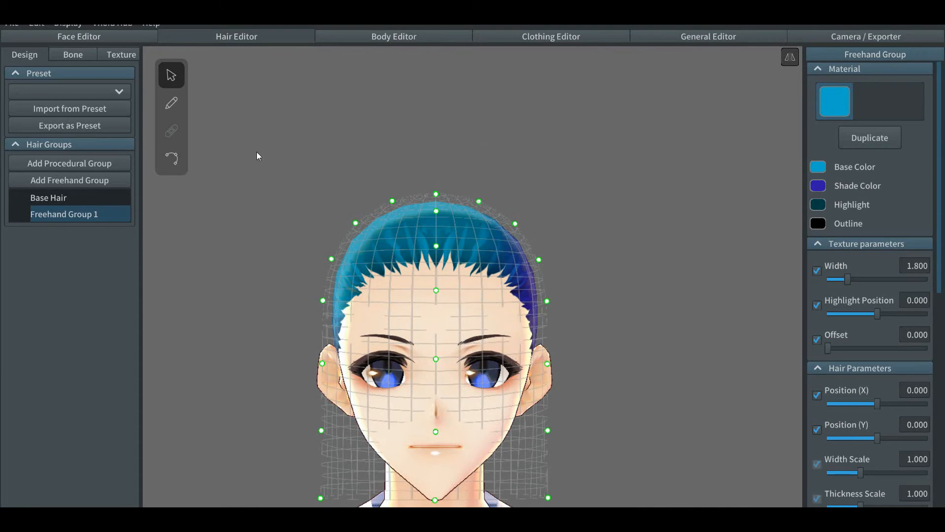
{"action": "left_click", "coordinate": [172, 102]}
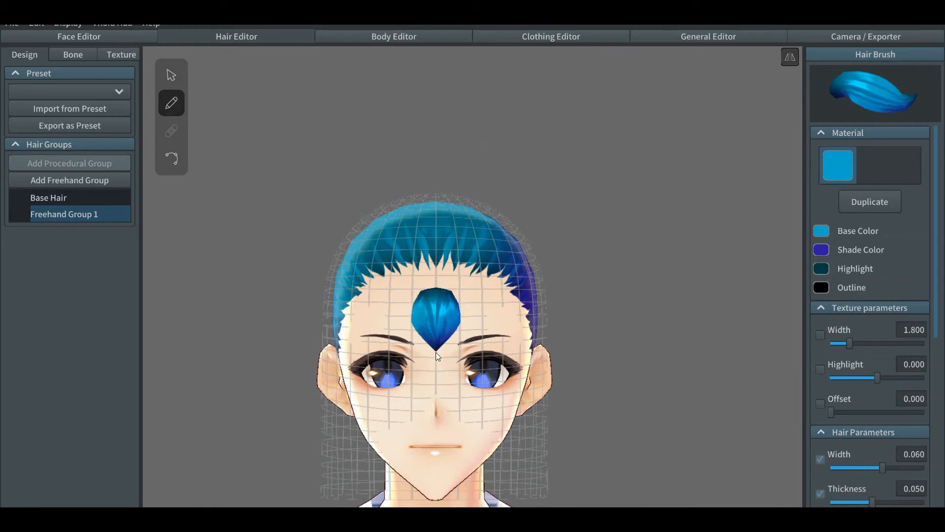
{"action": "left_click_drag", "start_coordinate": [437, 355], "coordinate": [449, 419]}
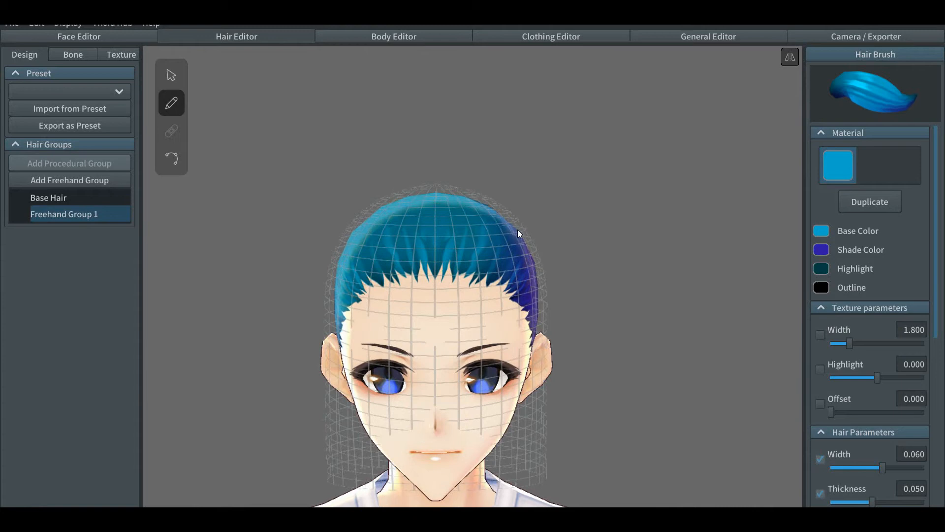
{"action": "mouse_move", "coordinate": [228, 106]}
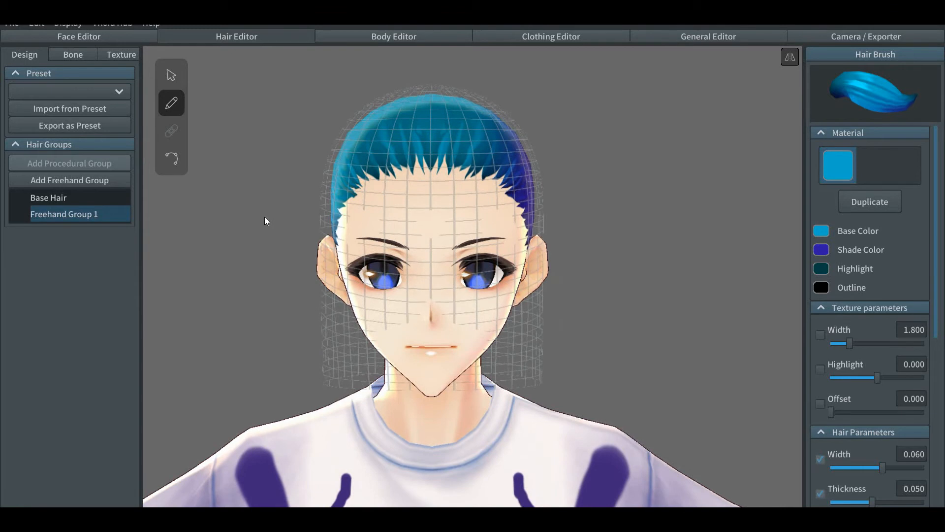
{"action": "mouse_move", "coordinate": [199, 98]}
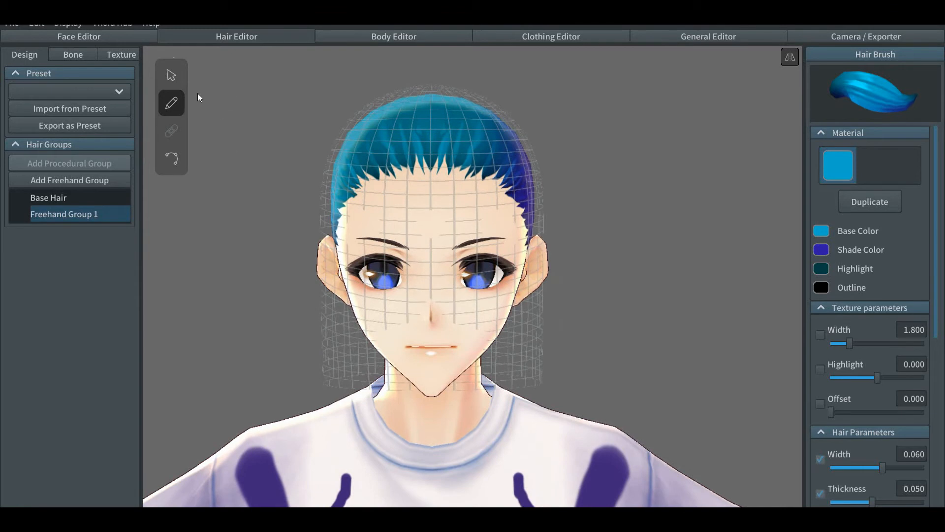
Pull the guide mesh's top points up above the head and bring a side point back in
{"action": "left_click", "coordinate": [171, 75]}
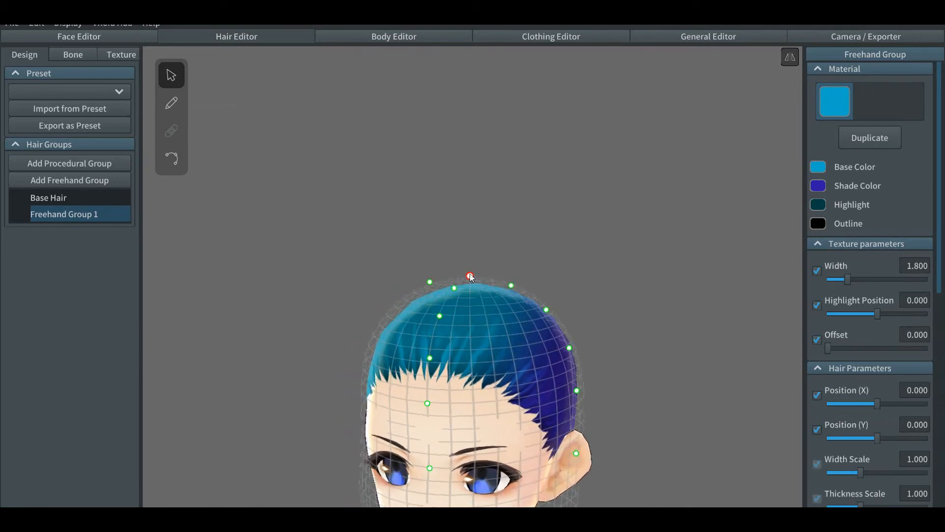
{"action": "left_click_drag", "start_coordinate": [470, 276], "coordinate": [470, 234]}
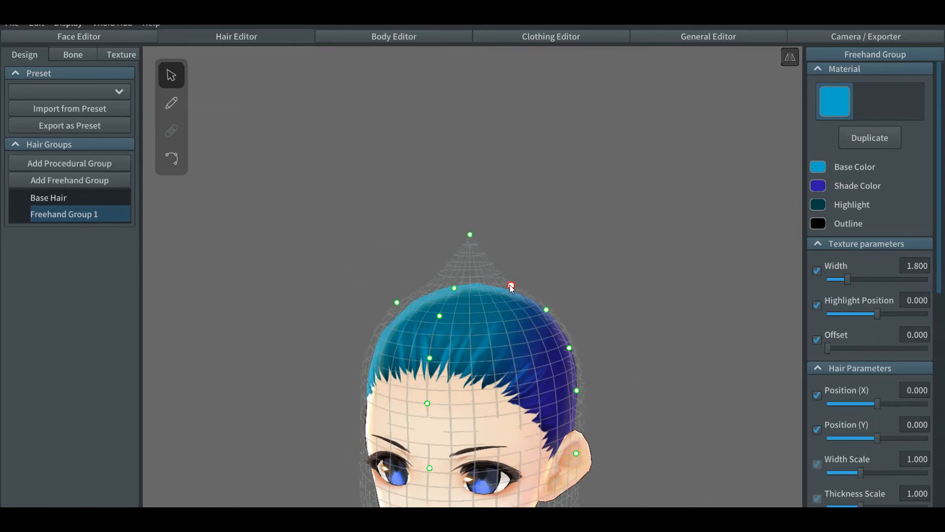
{"action": "left_click_drag", "start_coordinate": [511, 285], "coordinate": [514, 259]}
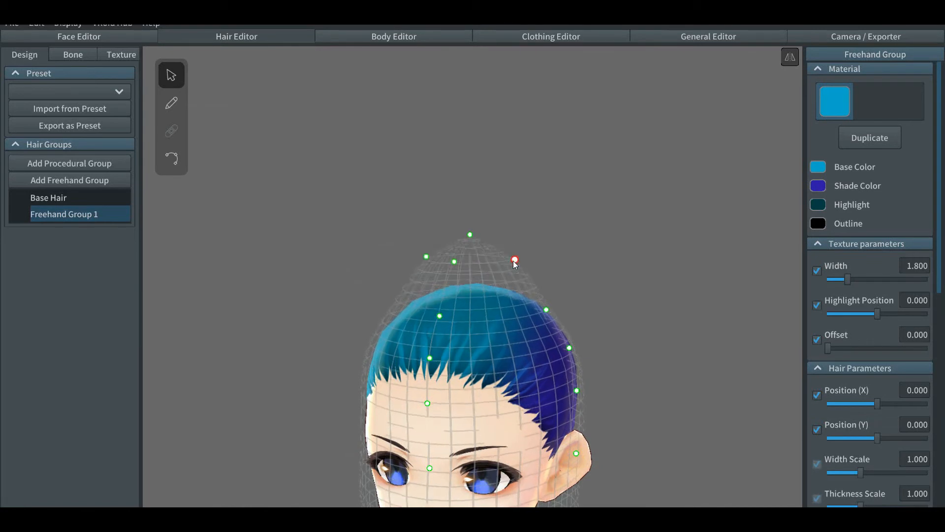
{"action": "left_click_drag", "start_coordinate": [514, 260], "coordinate": [524, 242]}
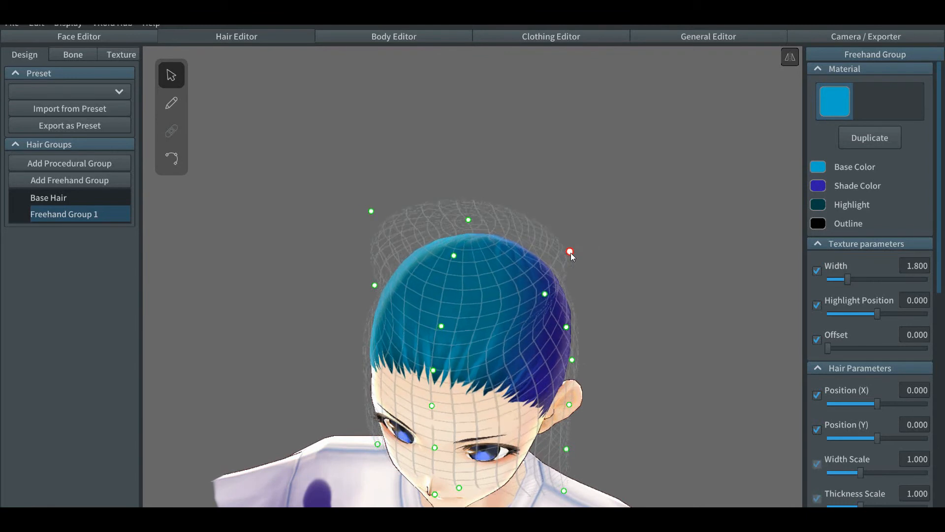
{"action": "left_click_drag", "start_coordinate": [571, 252], "coordinate": [648, 279]}
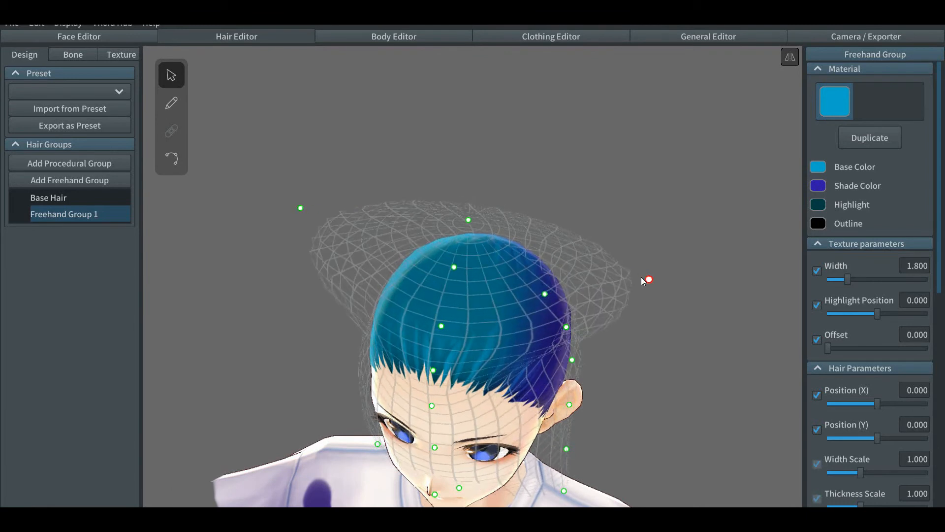
{"action": "left_click_drag", "start_coordinate": [646, 279], "coordinate": [694, 289]}
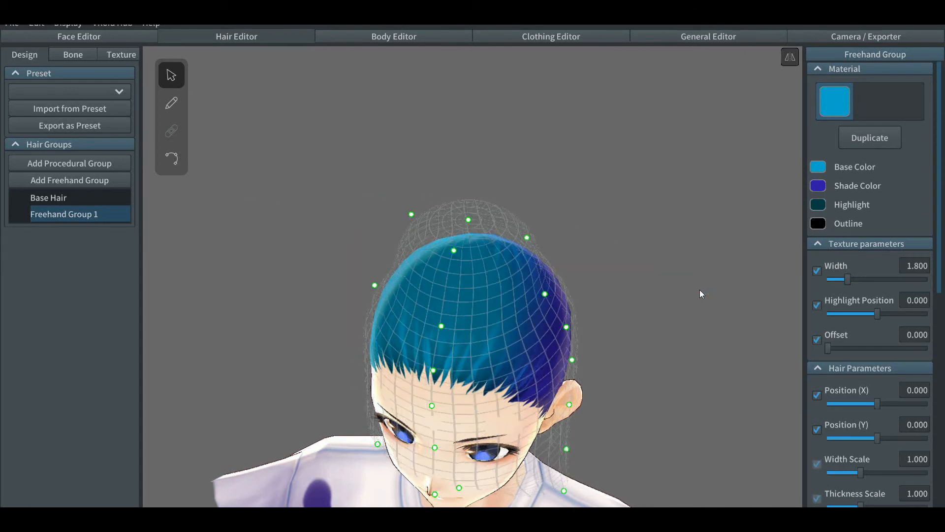
{"action": "mouse_move", "coordinate": [583, 281]}
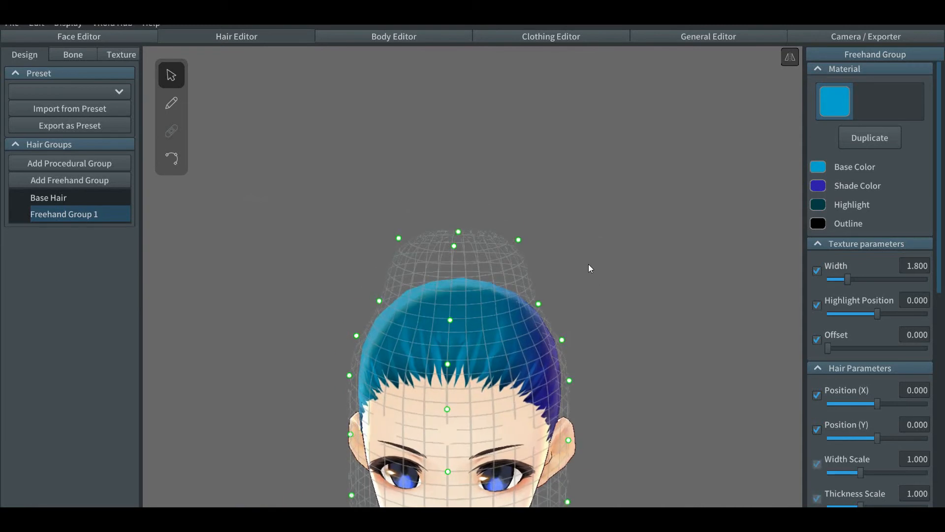
Widen and raise the right-side guide points around the front of the head
{"action": "left_click", "coordinate": [538, 304]}
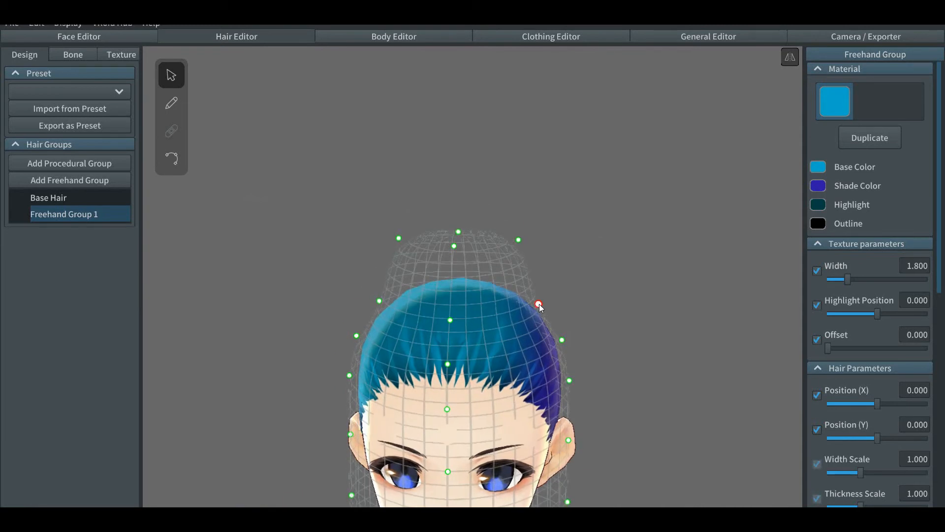
{"action": "left_click_drag", "start_coordinate": [538, 303], "coordinate": [567, 263]}
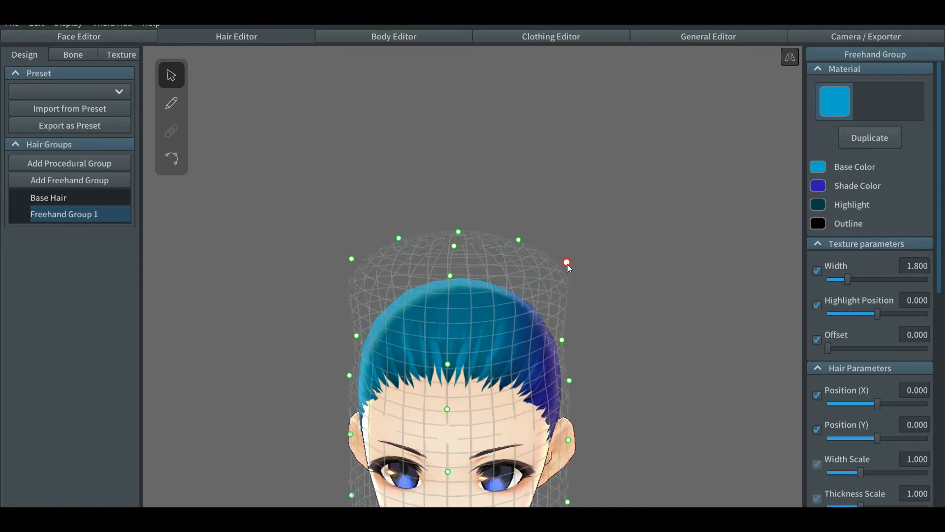
{"action": "left_click_drag", "start_coordinate": [567, 263], "coordinate": [582, 242]}
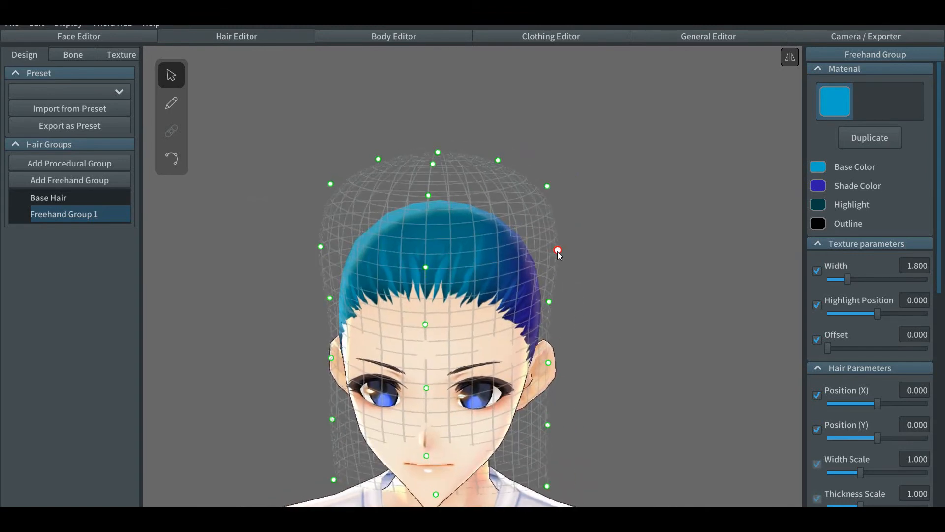
{"action": "left_click_drag", "start_coordinate": [557, 250], "coordinate": [561, 238]}
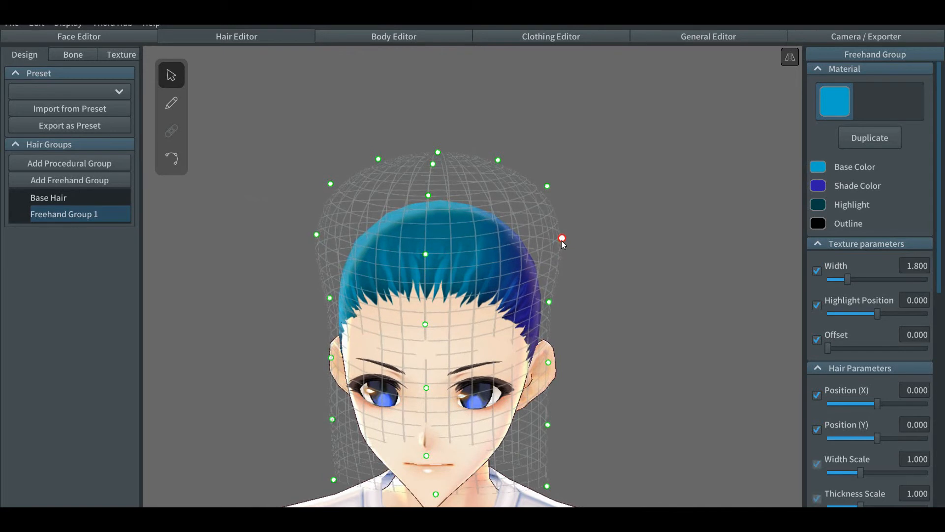
{"action": "left_click_drag", "start_coordinate": [561, 237], "coordinate": [549, 301]}
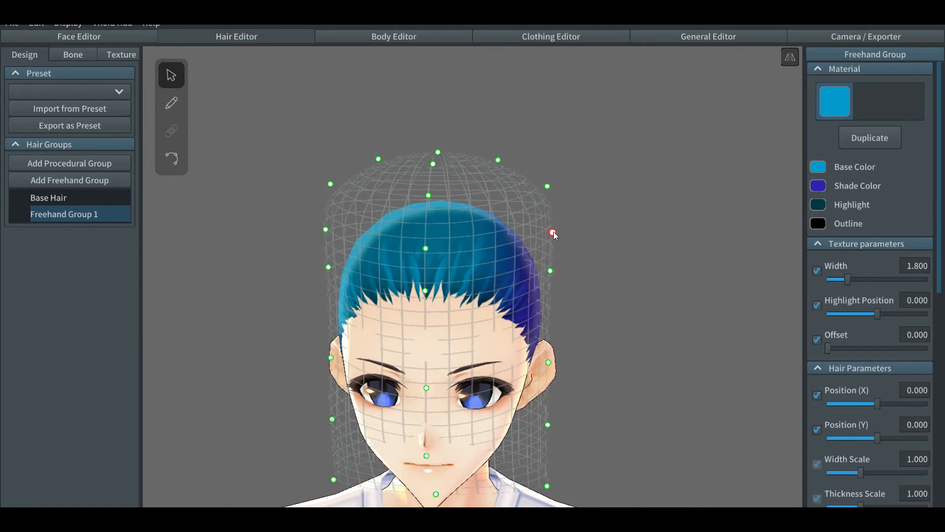
From a side profile, move the back-of-head guide point toward the nape
{"action": "left_click_drag", "start_coordinate": [548, 234], "coordinate": [553, 186]}
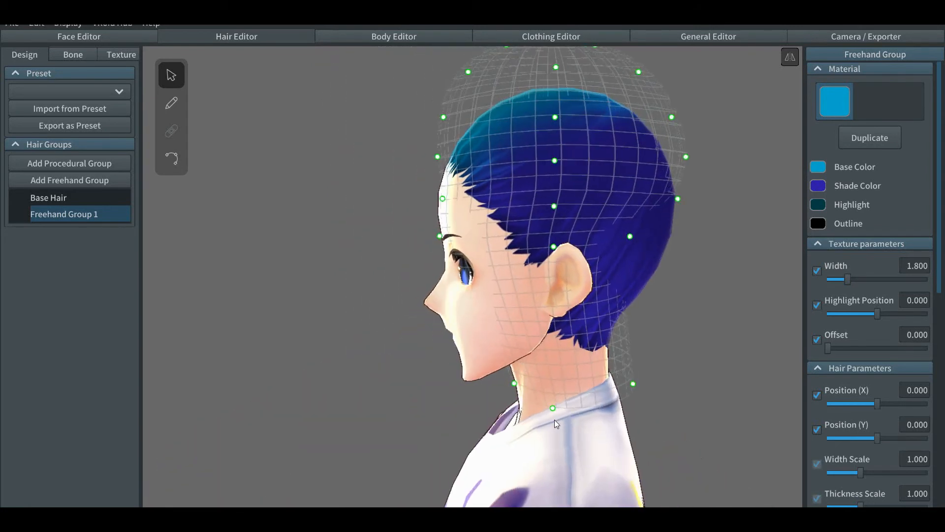
{"action": "left_click_drag", "start_coordinate": [552, 408], "coordinate": [553, 365]}
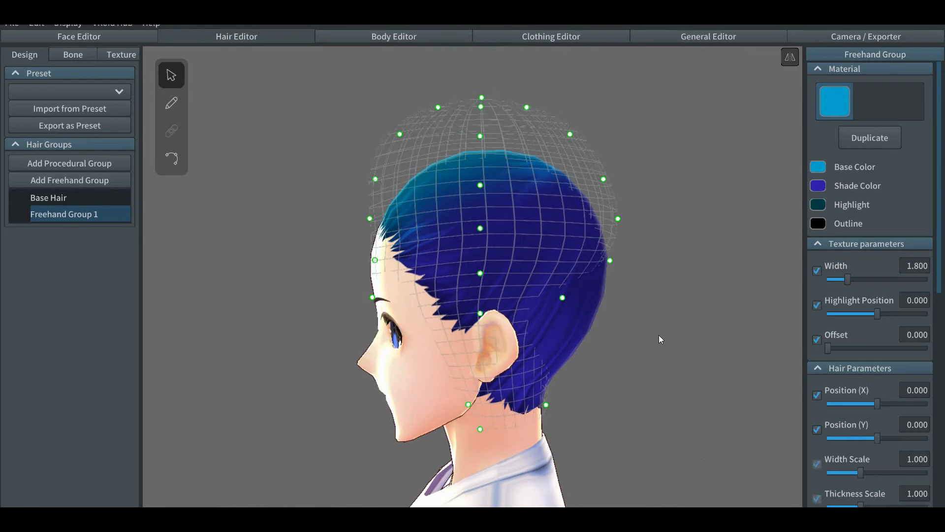
{"action": "mouse_move", "coordinate": [756, 121]}
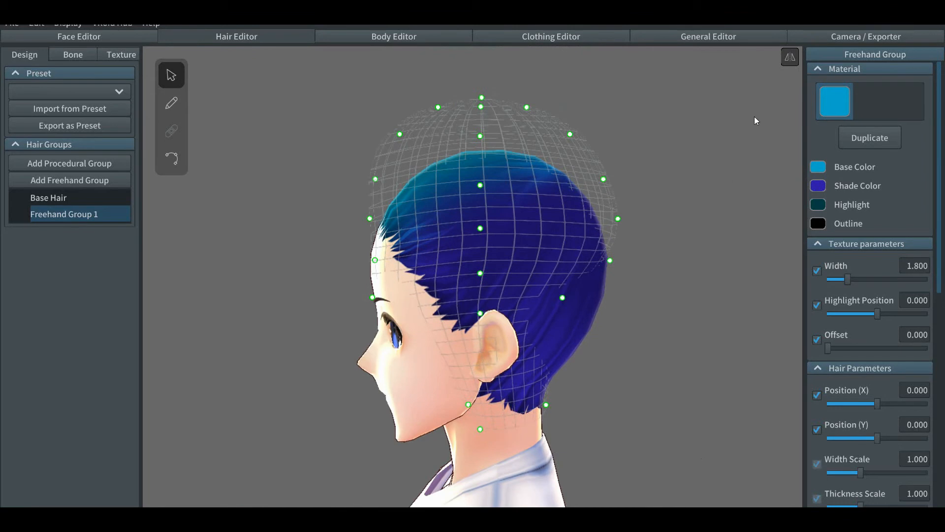
{"action": "mouse_move", "coordinate": [789, 57]}
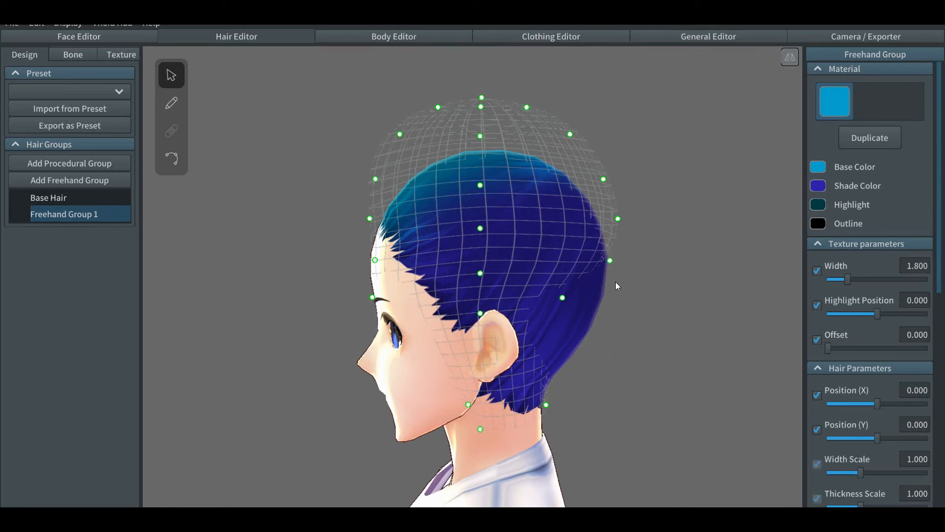
{"action": "left_click", "coordinate": [562, 298]}
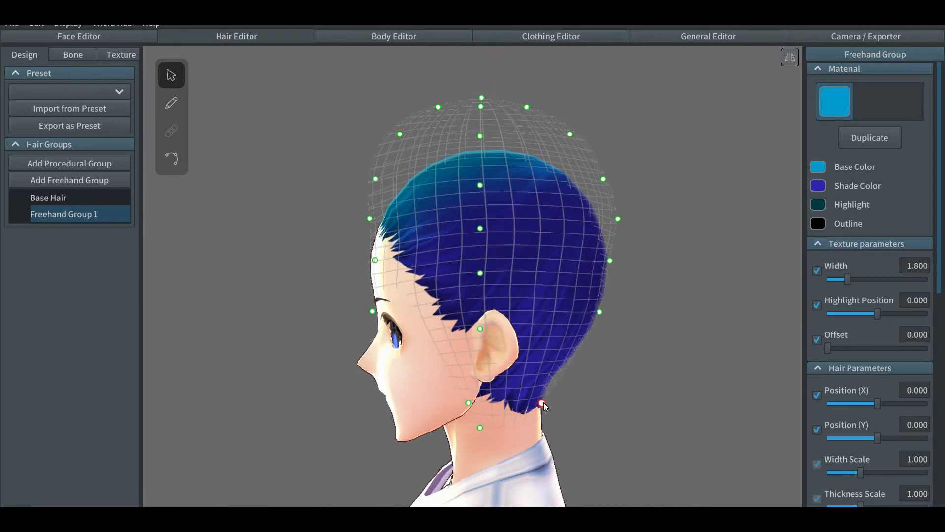
{"action": "left_click_drag", "start_coordinate": [542, 404], "coordinate": [610, 263]}
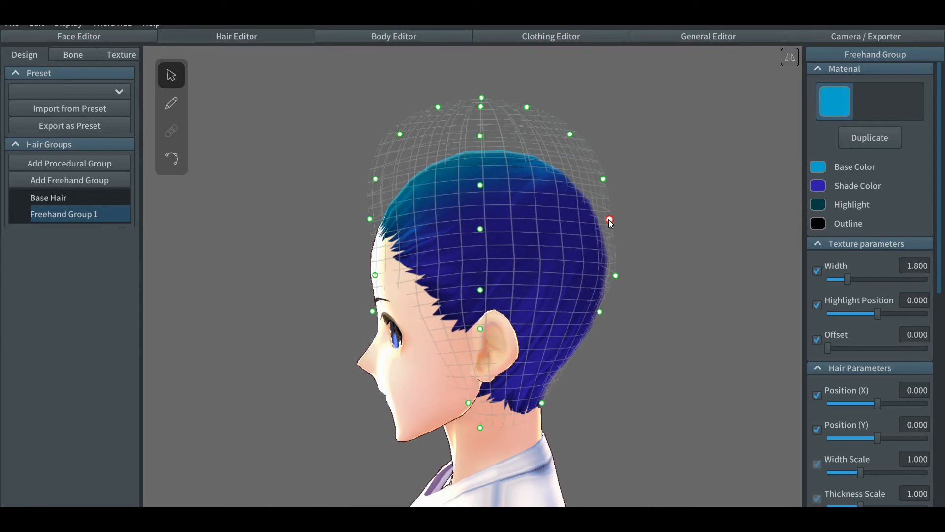
{"action": "mouse_move", "coordinate": [602, 180]}
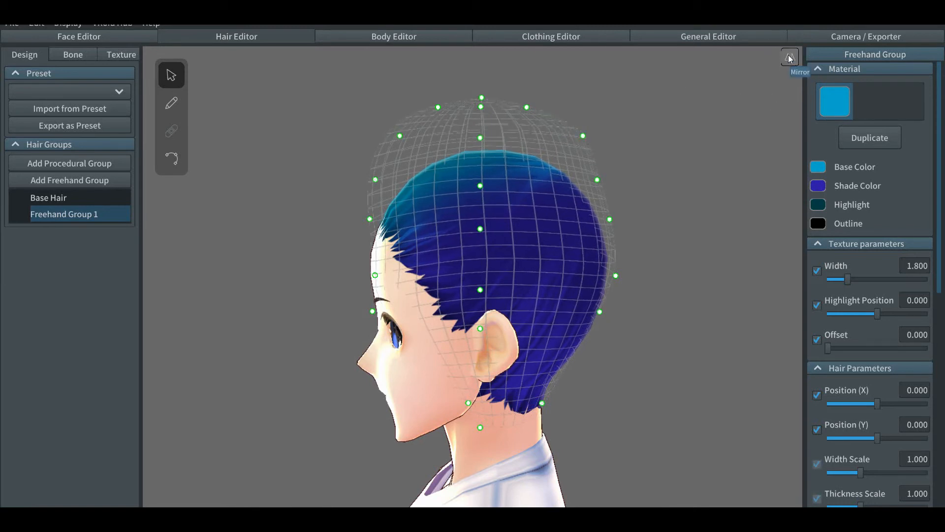
Enable Mirror, return to the front view, and pull a lower guide point in toward the chin
{"action": "left_click", "coordinate": [789, 57]}
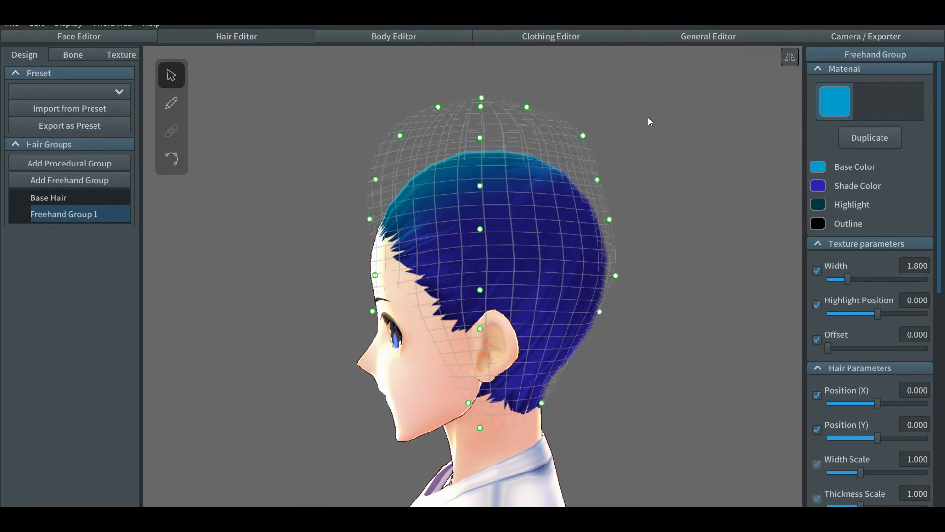
{"action": "left_click", "coordinate": [582, 136]}
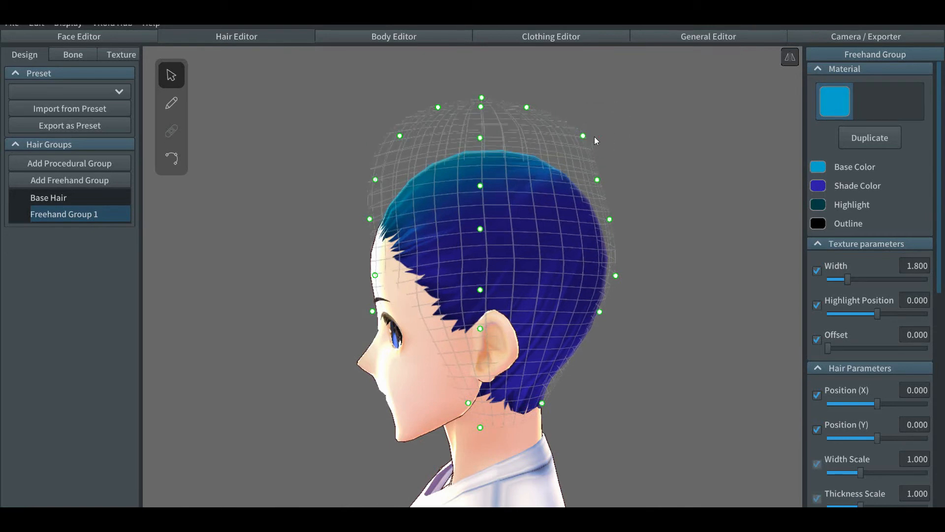
{"action": "mouse_move", "coordinate": [789, 57]}
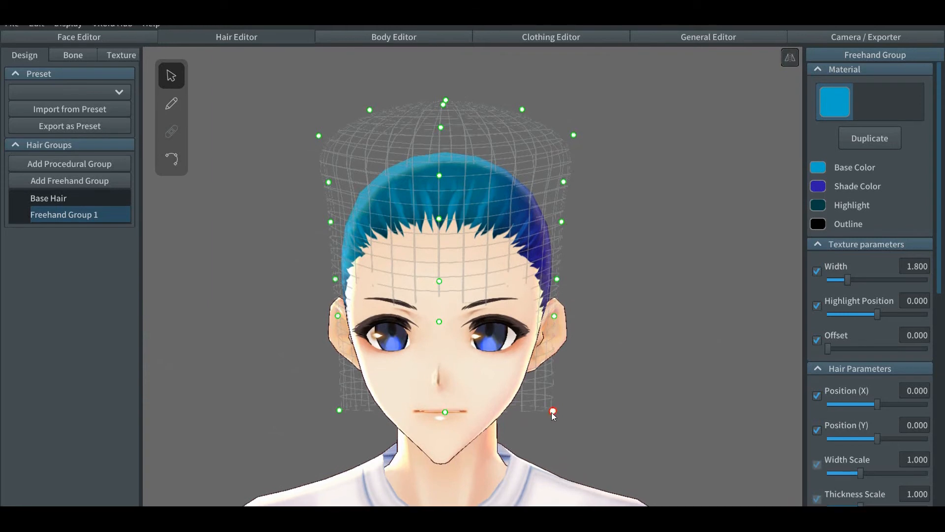
{"action": "left_click_drag", "start_coordinate": [553, 412], "coordinate": [497, 407]}
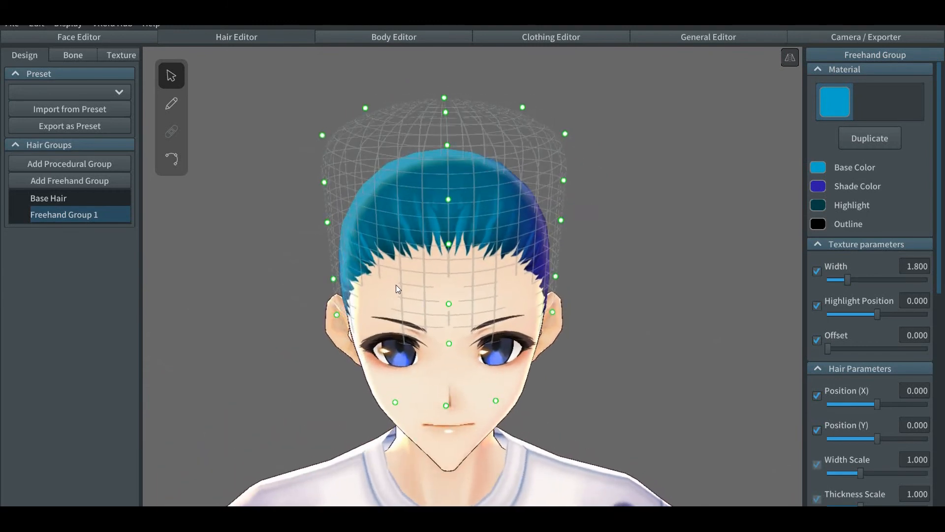
{"action": "mouse_move", "coordinate": [283, 303]}
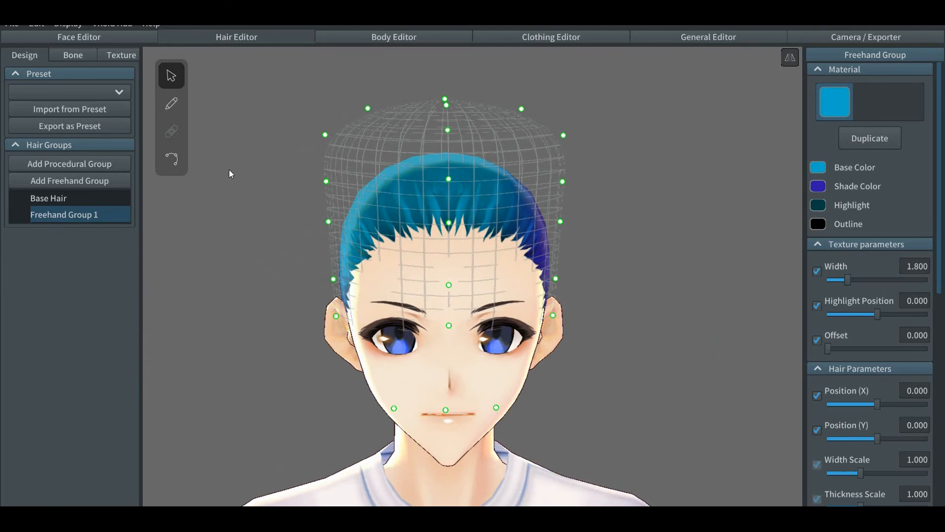
{"action": "mouse_move", "coordinate": [171, 104]}
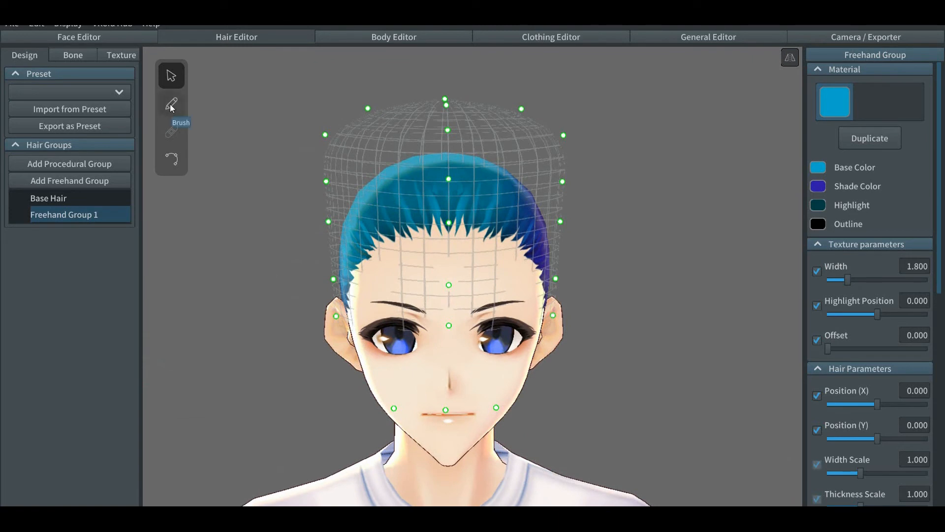
With the hair brush active, set the brush texture width to 2.819
{"action": "left_click", "coordinate": [172, 104]}
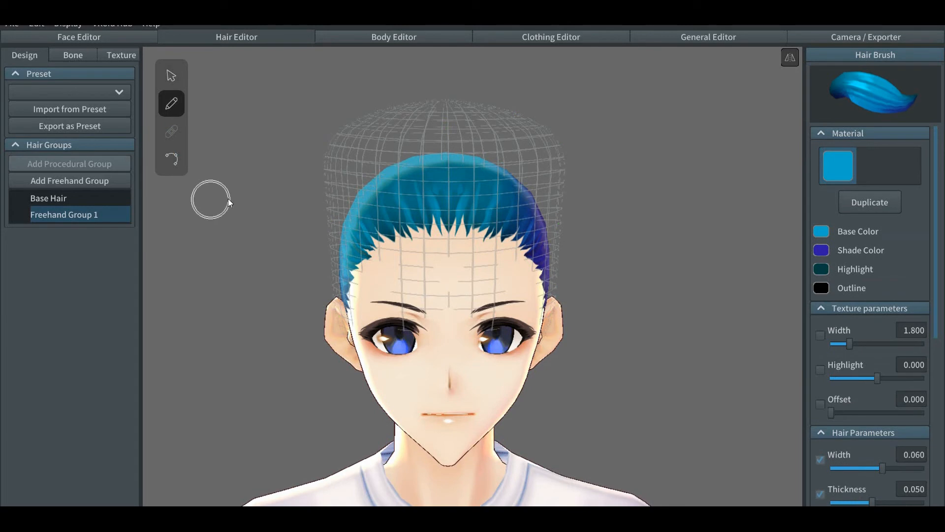
{"action": "mouse_move", "coordinate": [787, 135]}
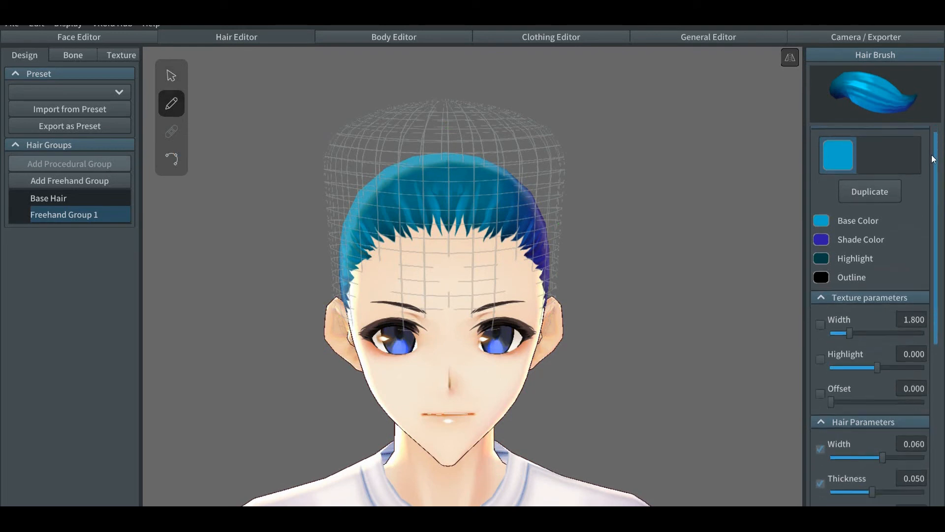
{"action": "scroll", "scroll_direction": "down", "scroll_amount": 3}
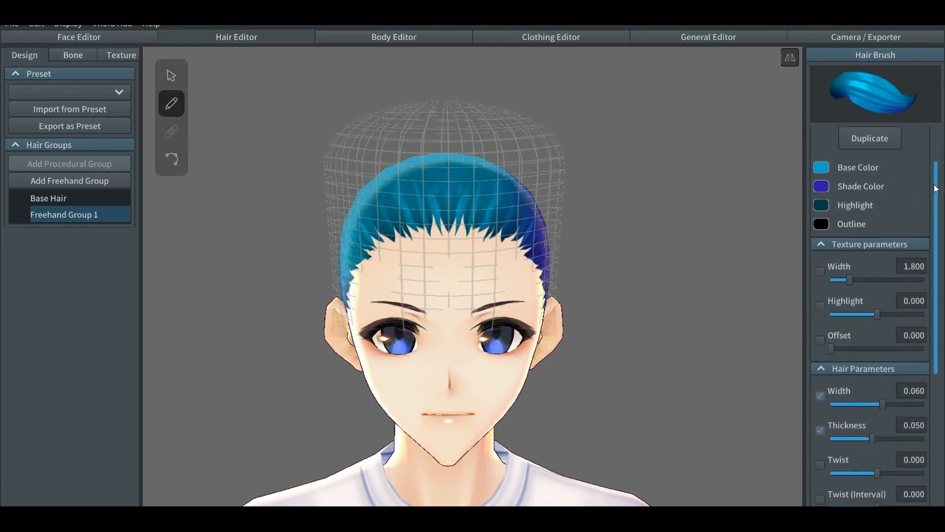
{"action": "scroll", "scroll_direction": "down", "scroll_amount": 3}
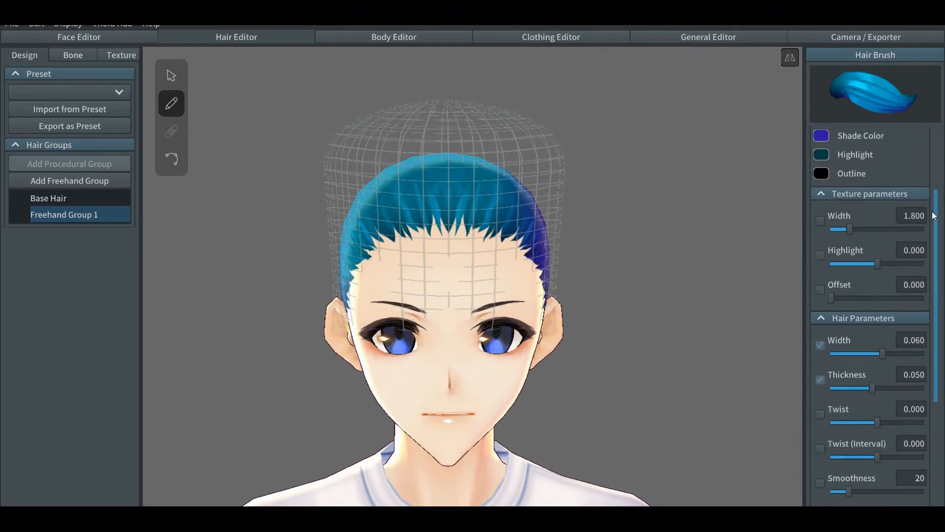
{"action": "scroll", "scroll_direction": "down", "scroll_amount": 3}
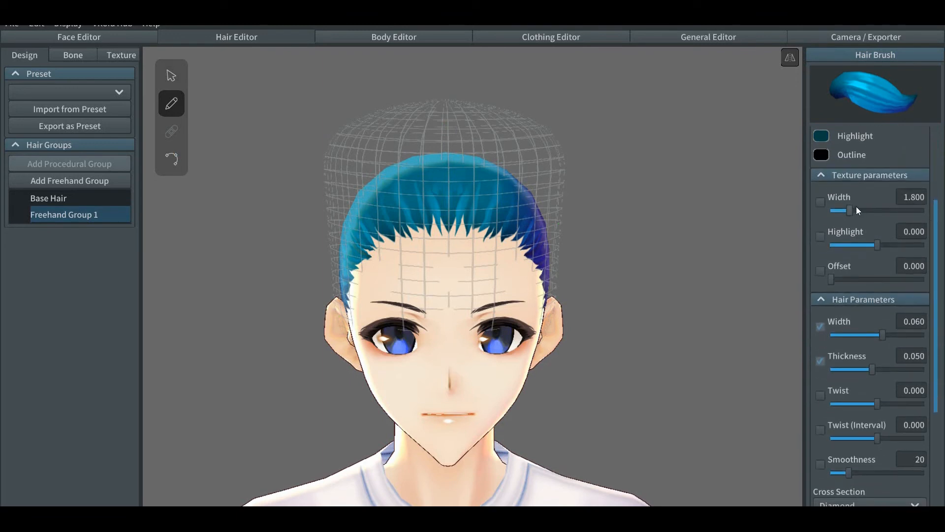
{"action": "left_click_drag", "start_coordinate": [850, 211], "coordinate": [871, 210]}
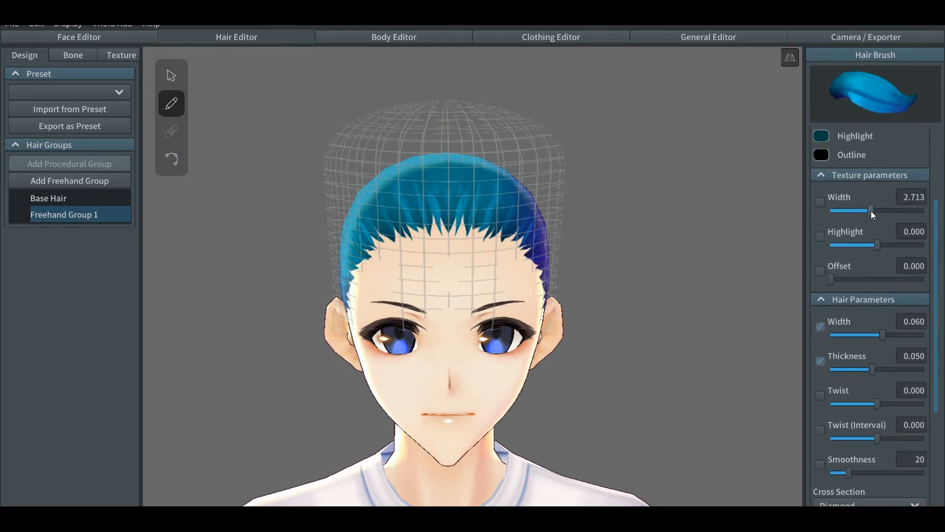
{"action": "left_click_drag", "start_coordinate": [870, 210], "coordinate": [873, 211]}
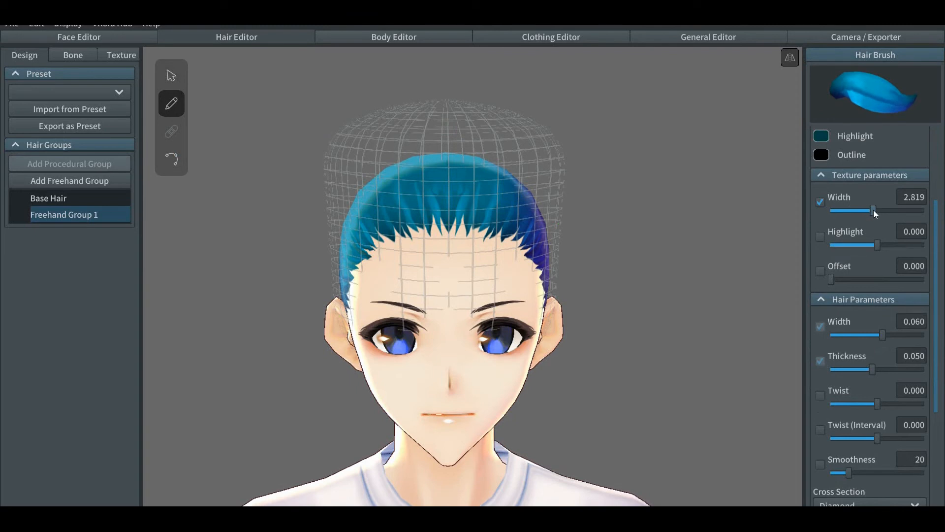
{"action": "mouse_move", "coordinate": [877, 252]}
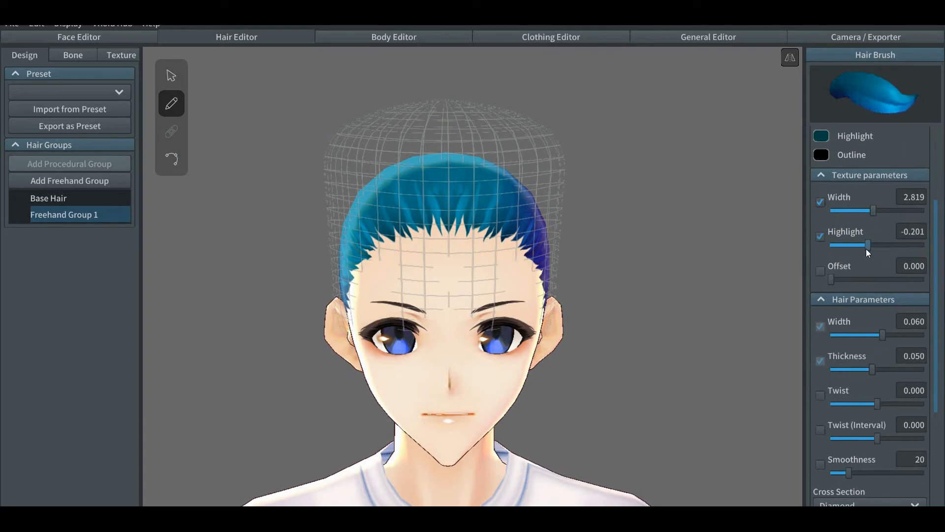
Adjust the texture highlight until it sits near zero at 0.017
{"action": "left_click_drag", "start_coordinate": [868, 245], "coordinate": [861, 245]}
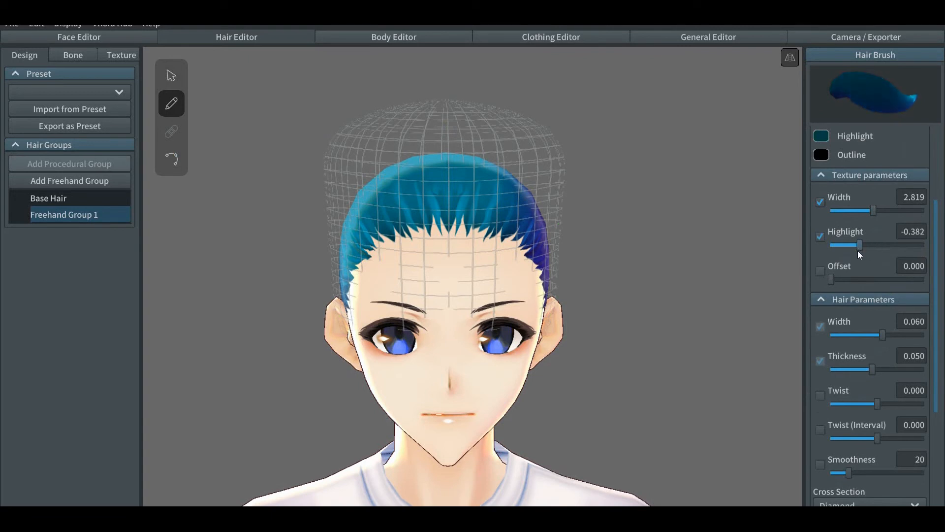
{"action": "left_click_drag", "start_coordinate": [860, 244], "coordinate": [881, 245]}
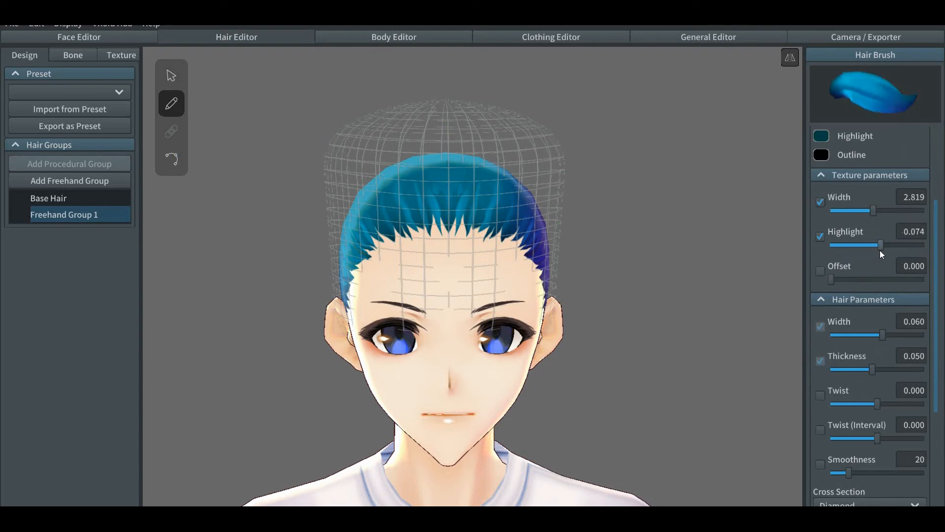
{"action": "left_click_drag", "start_coordinate": [880, 245], "coordinate": [895, 245]}
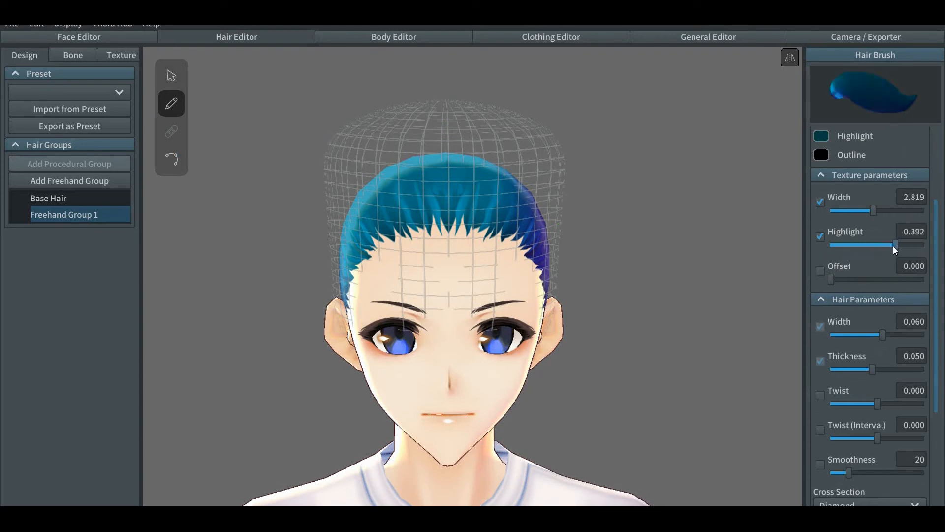
{"action": "left_click_drag", "start_coordinate": [895, 244], "coordinate": [887, 244]}
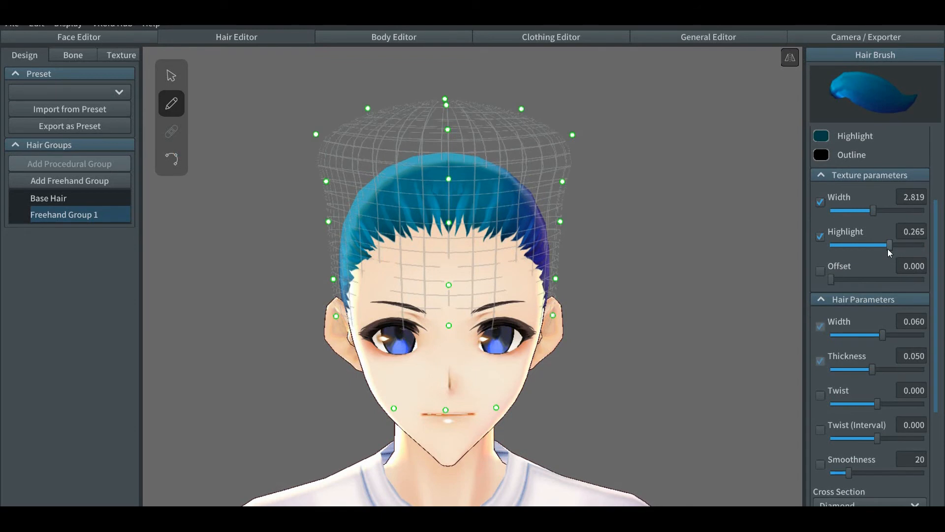
{"action": "left_click_drag", "start_coordinate": [886, 245], "coordinate": [874, 244]}
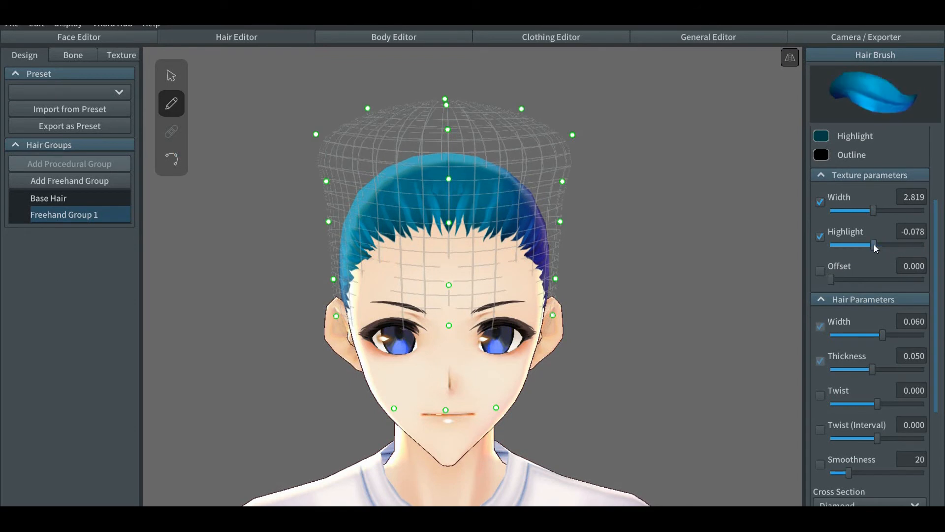
{"action": "left_click_drag", "start_coordinate": [873, 244], "coordinate": [878, 245]}
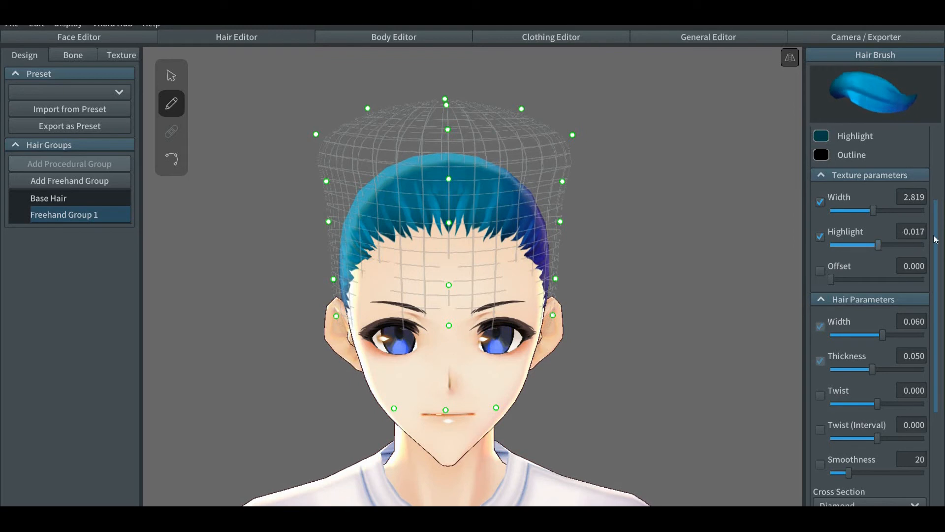
Set strand width to 0.068 and return thickness to 0.050
{"action": "scroll", "scroll_direction": "down", "scroll_amount": 3}
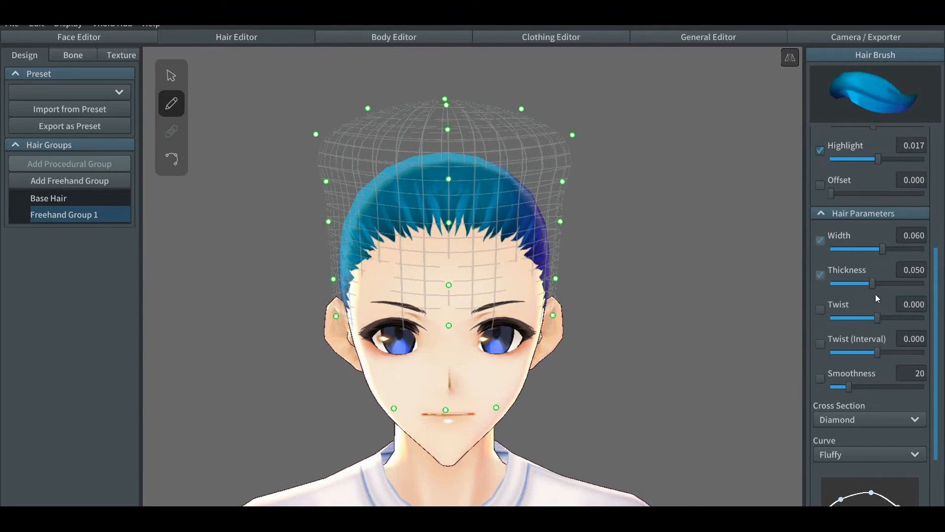
{"action": "mouse_move", "coordinate": [884, 252]}
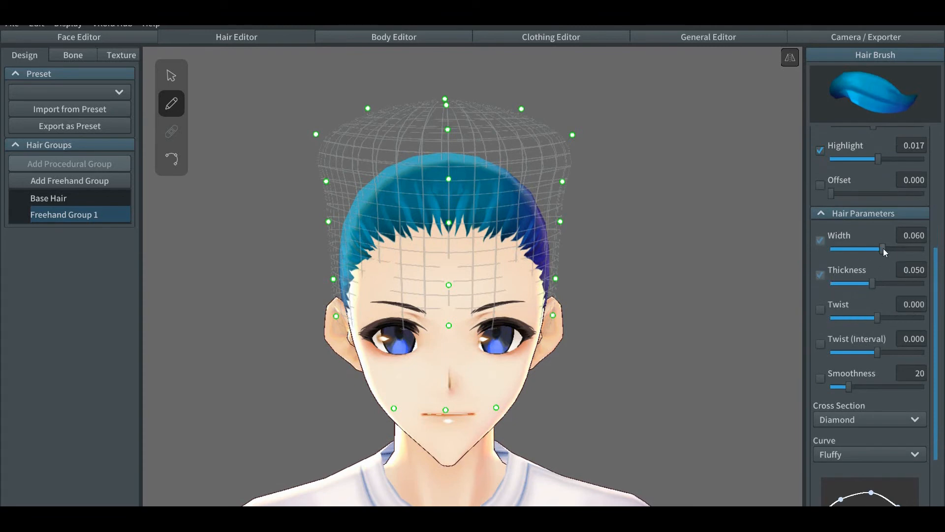
{"action": "left_click_drag", "start_coordinate": [881, 248], "coordinate": [888, 248]}
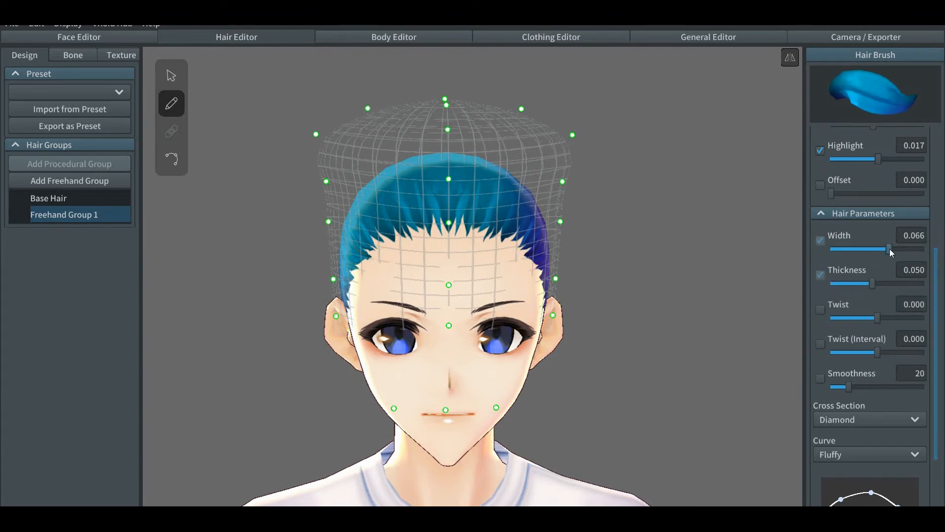
{"action": "left_click_drag", "start_coordinate": [886, 249], "coordinate": [876, 248]}
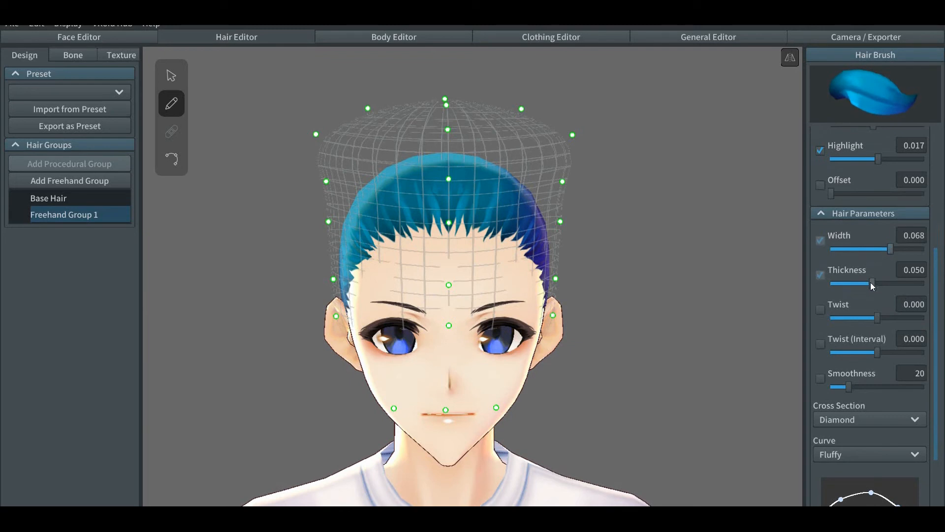
{"action": "left_click_drag", "start_coordinate": [878, 283], "coordinate": [886, 283]}
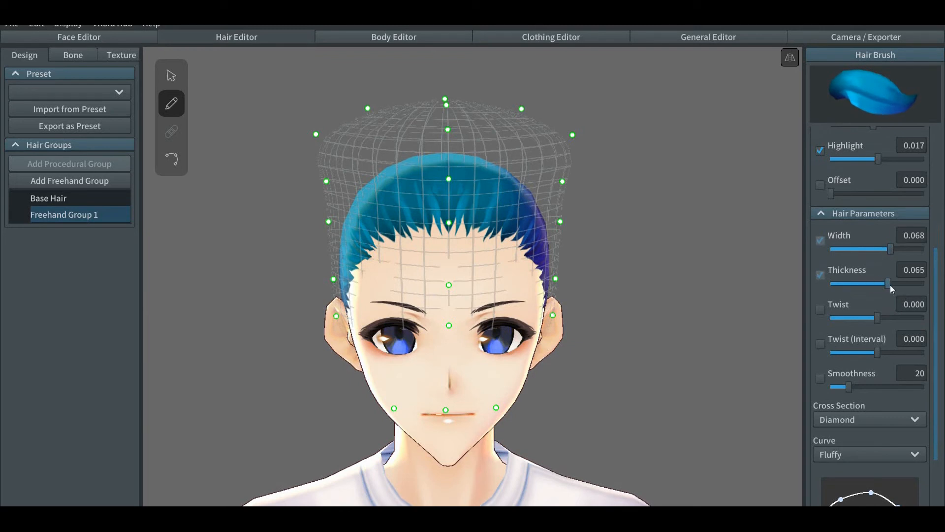
{"action": "left_click_drag", "start_coordinate": [886, 283], "coordinate": [898, 283]}
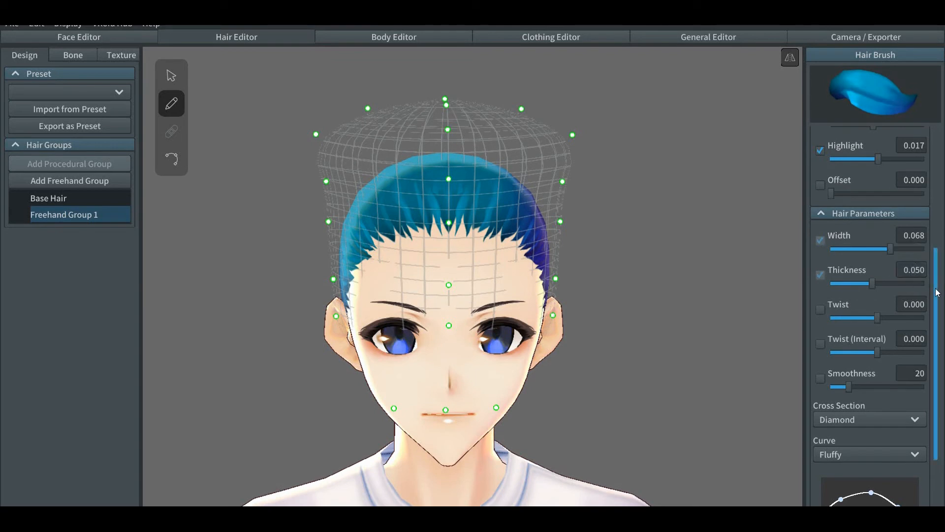
Test the strand twist and reset it to zero, then raise smoothness to 86
{"action": "scroll", "scroll_direction": "down", "scroll_amount": 3}
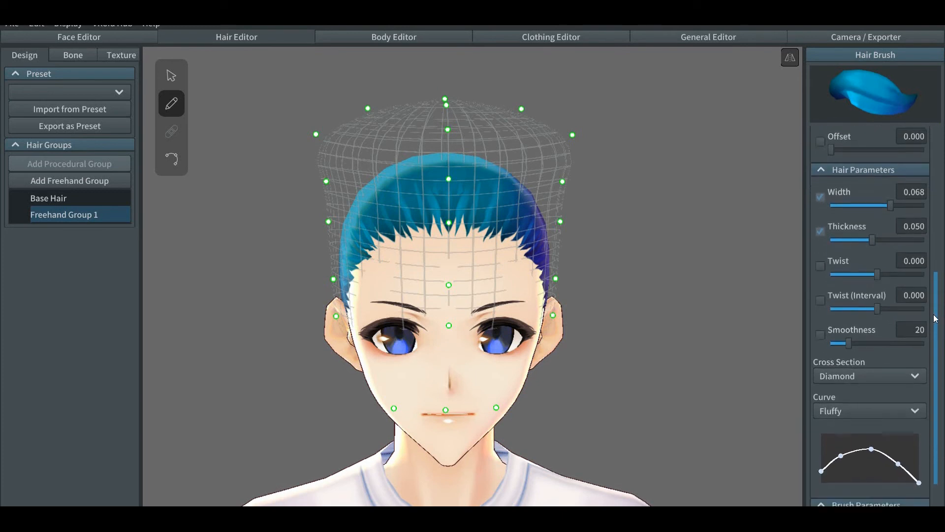
{"action": "scroll", "scroll_direction": "down", "scroll_amount": 3}
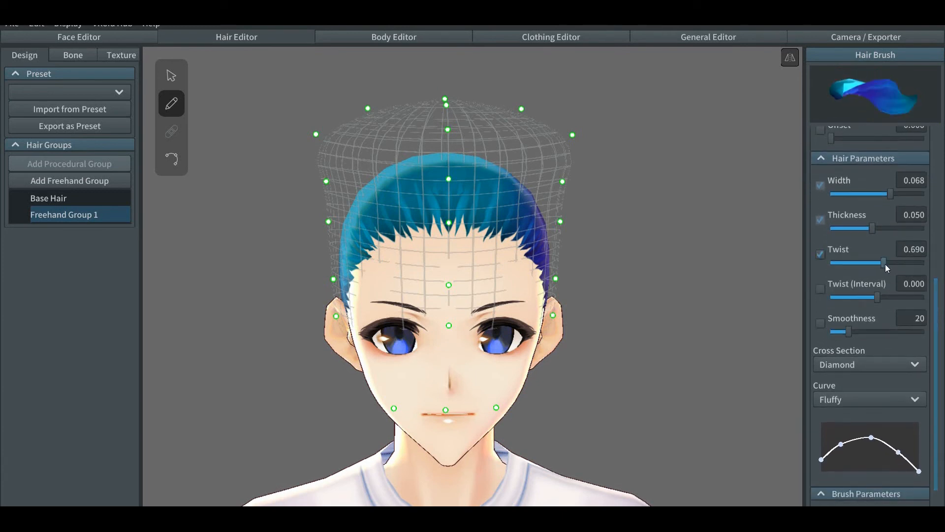
{"action": "left_click_drag", "start_coordinate": [884, 262], "coordinate": [921, 262]}
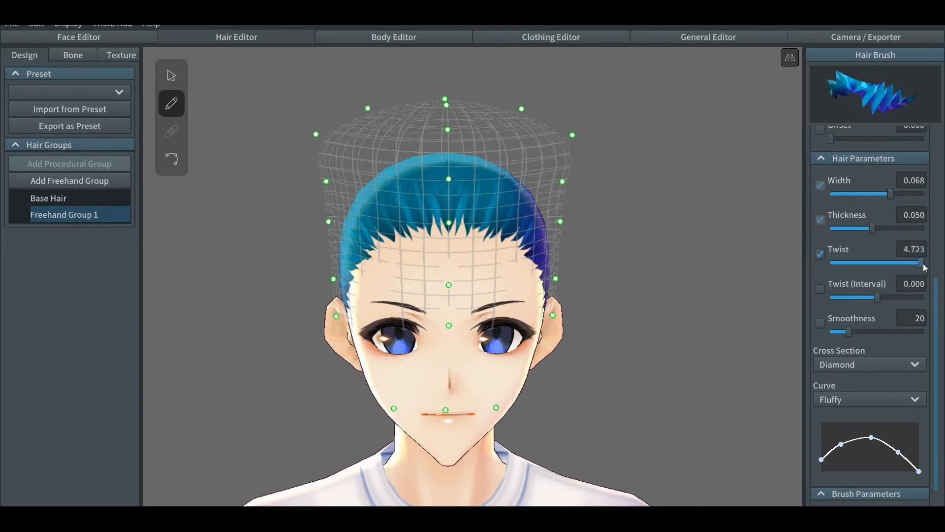
{"action": "left_click_drag", "start_coordinate": [920, 262], "coordinate": [932, 263]}
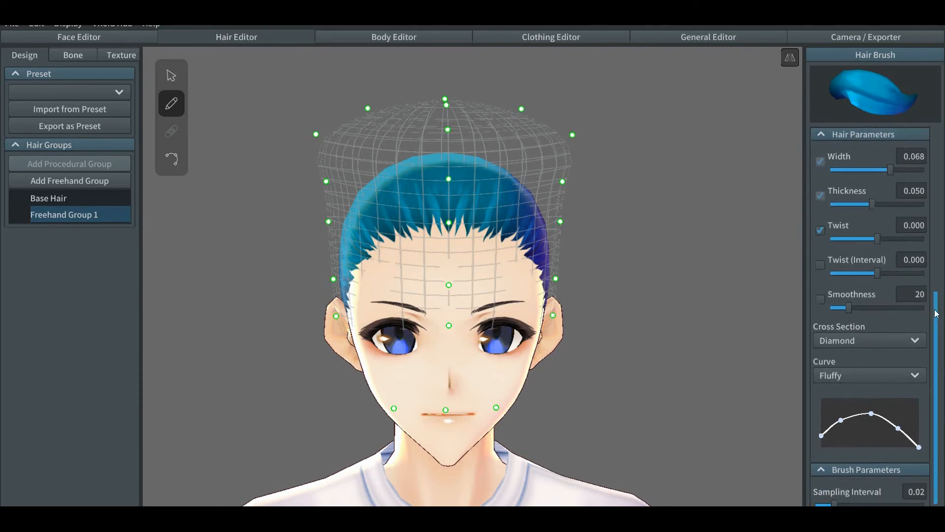
{"action": "scroll", "scroll_direction": "down", "scroll_amount": 3}
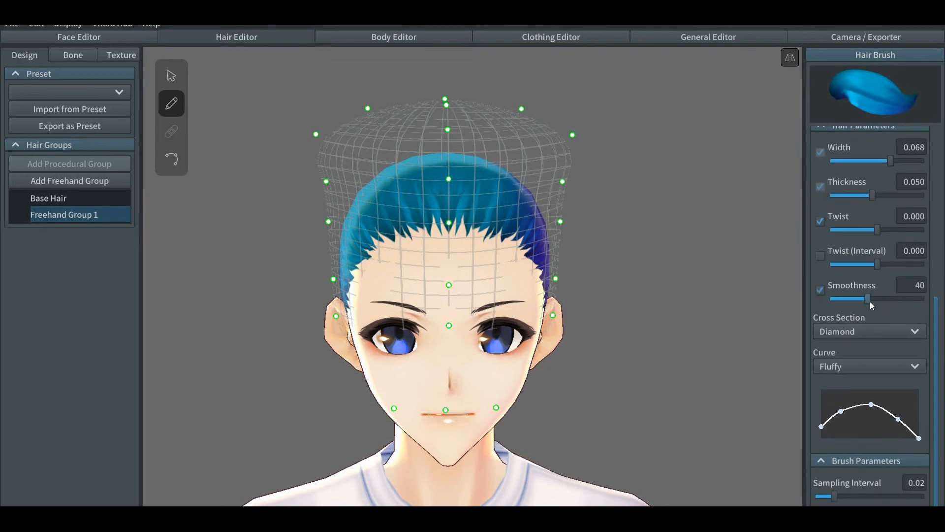
{"action": "left_click_drag", "start_coordinate": [868, 298], "coordinate": [904, 298]}
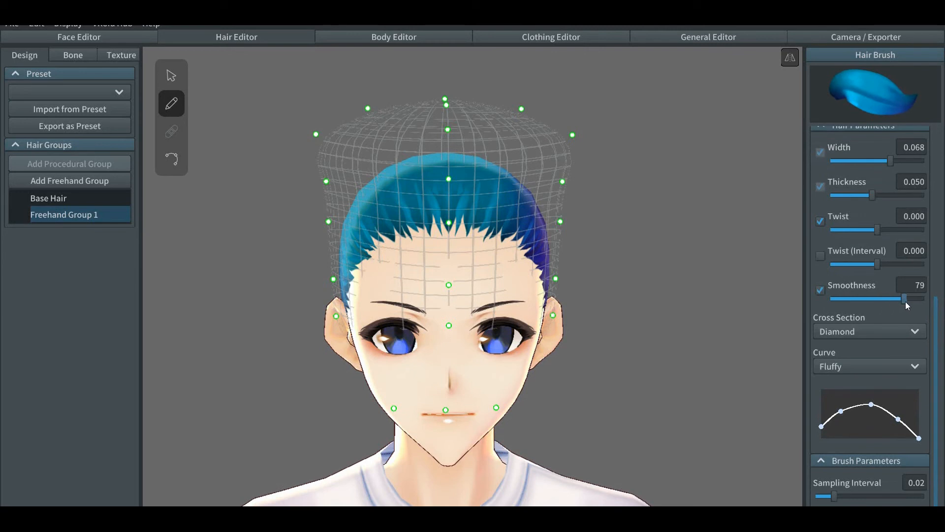
{"action": "left_click_drag", "start_coordinate": [903, 299], "coordinate": [913, 298]}
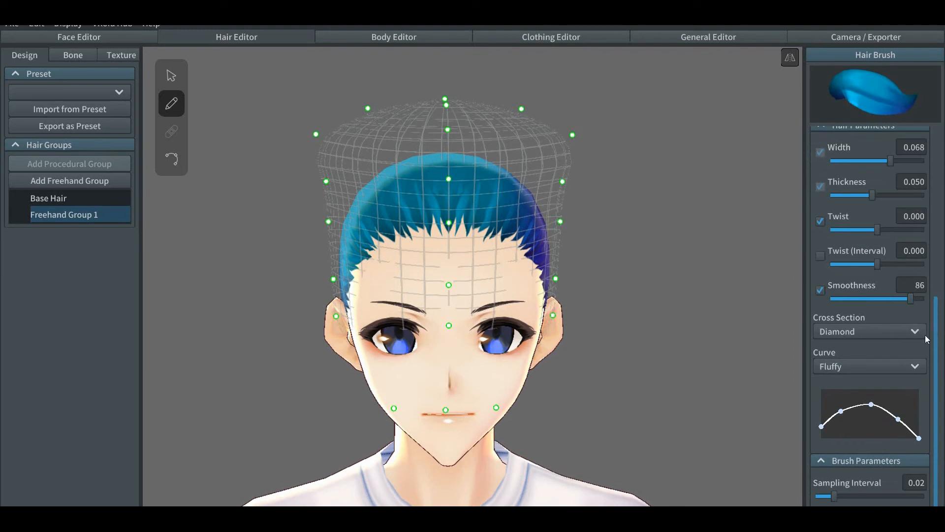
{"action": "mouse_move", "coordinate": [634, 239]}
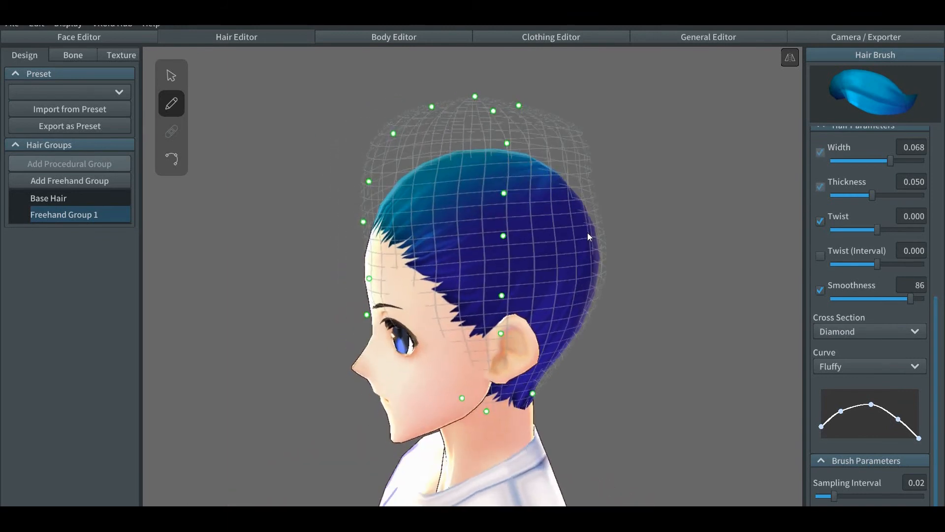
{"action": "mouse_move", "coordinate": [452, 233]}
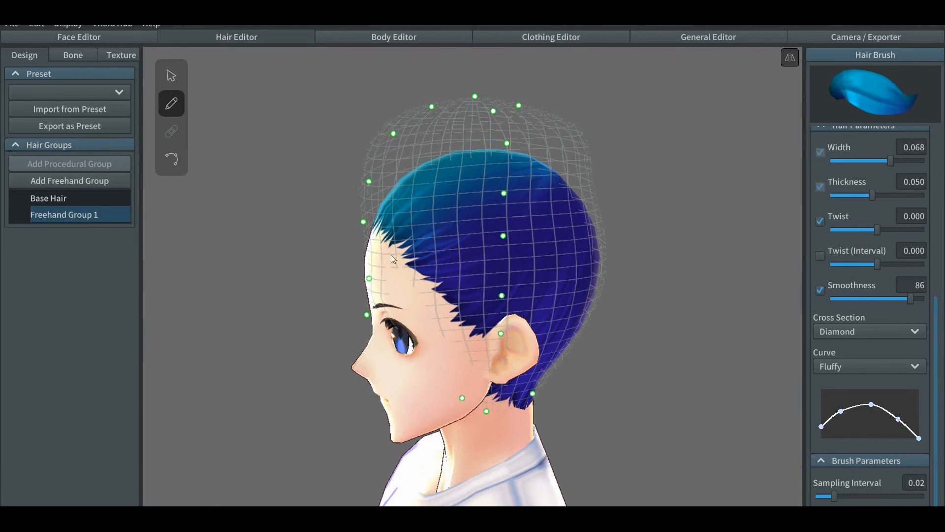
{"action": "mouse_move", "coordinate": [392, 264]}
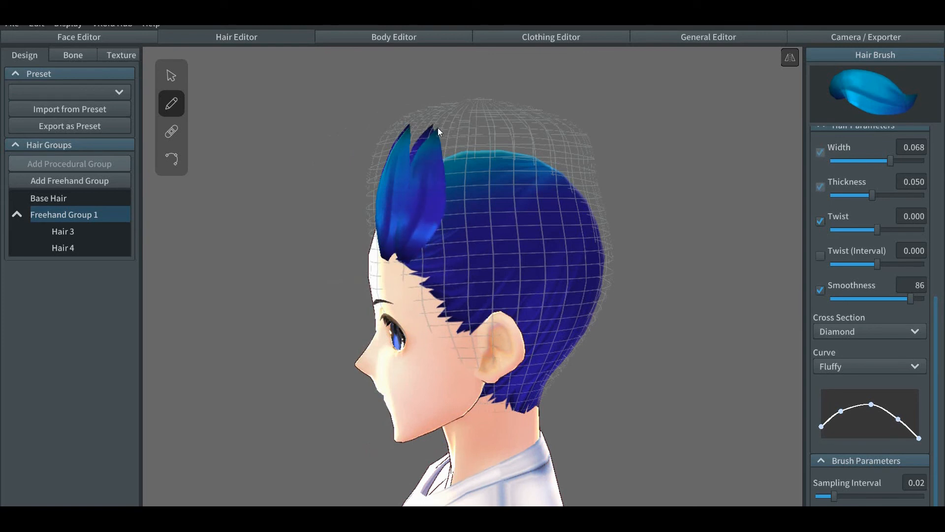
Paint three more spiky blue strands over the front and side of the head
{"action": "left_click_drag", "start_coordinate": [438, 133], "coordinate": [448, 228]}
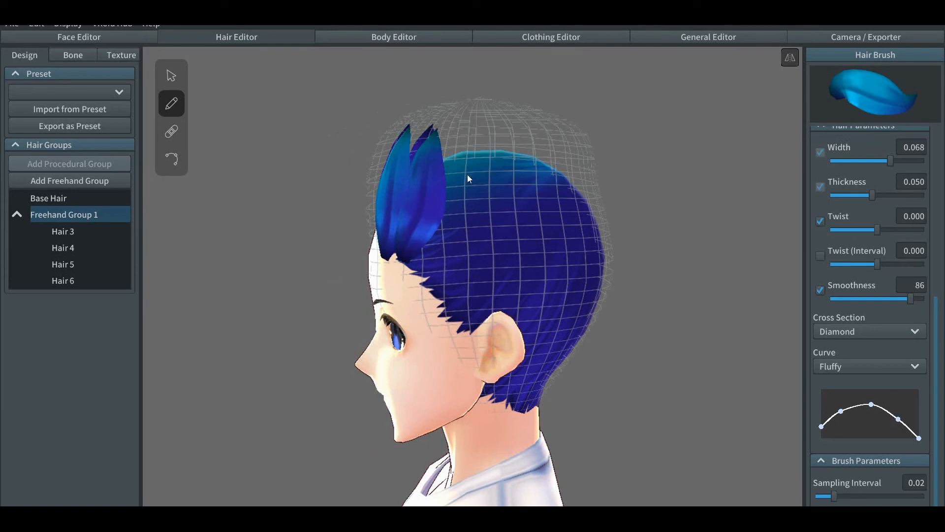
{"action": "mouse_move", "coordinate": [473, 156]}
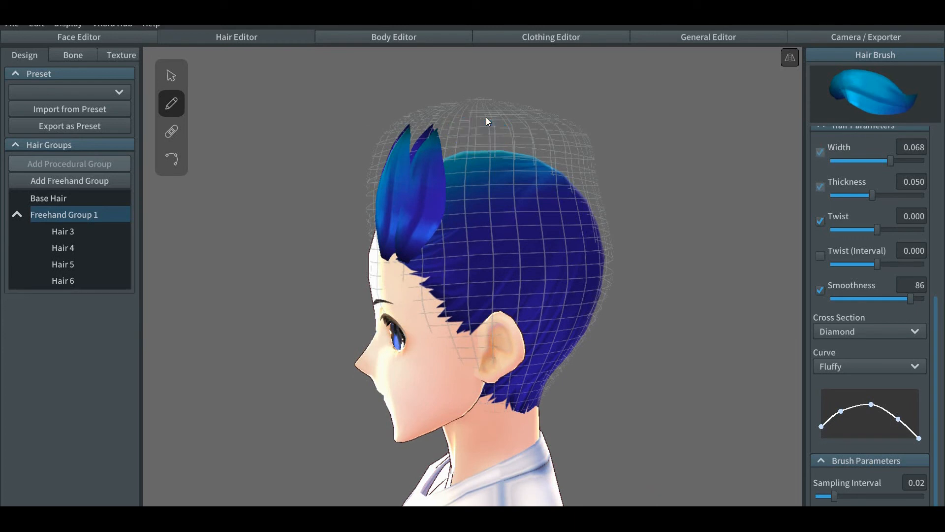
{"action": "mouse_move", "coordinate": [421, 280]}
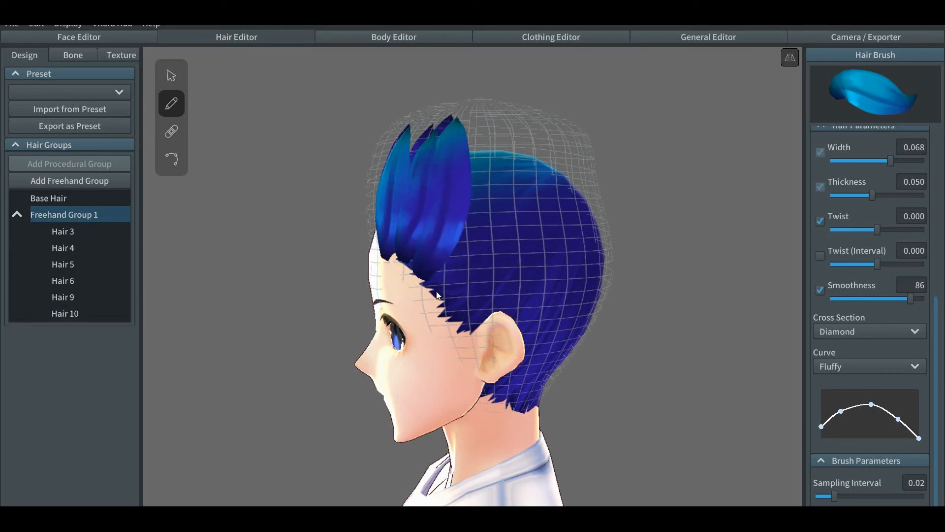
{"action": "left_click_drag", "start_coordinate": [438, 295], "coordinate": [473, 193]}
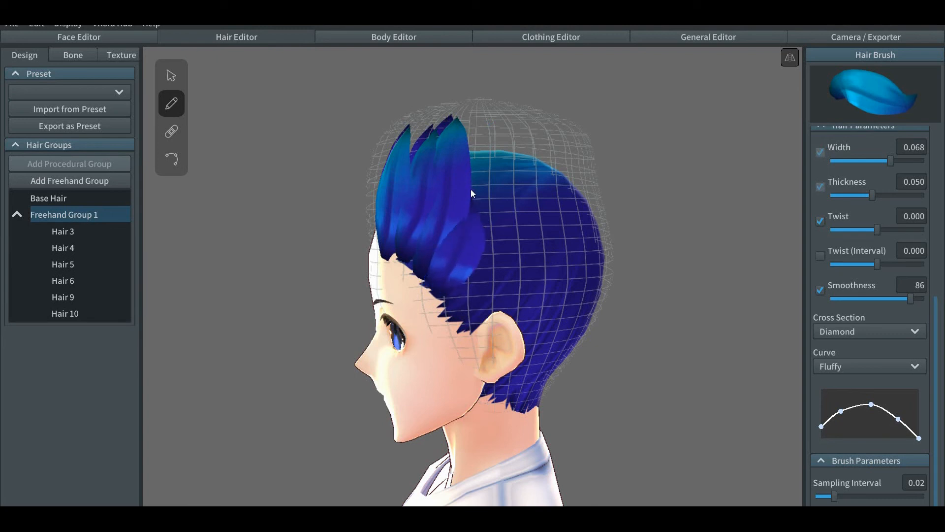
{"action": "left_click_drag", "start_coordinate": [473, 193], "coordinate": [481, 309]}
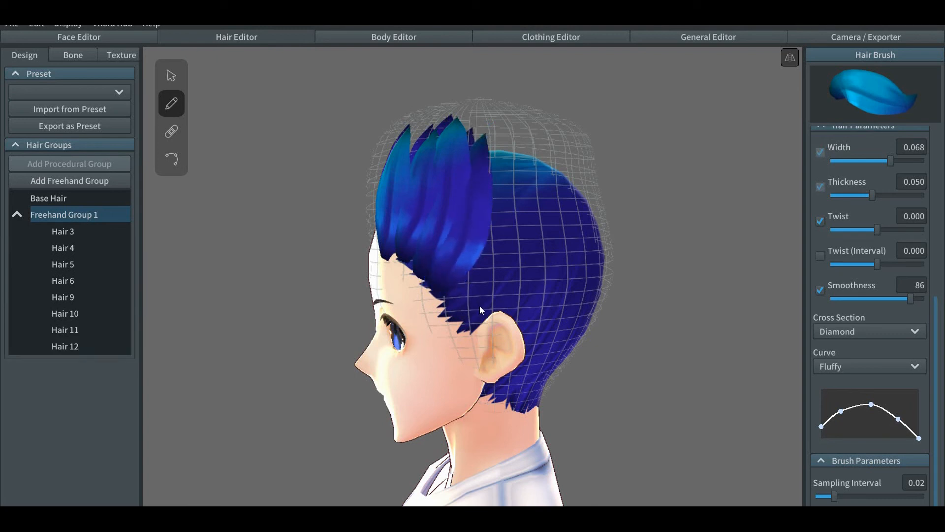
{"action": "mouse_move", "coordinate": [482, 326]}
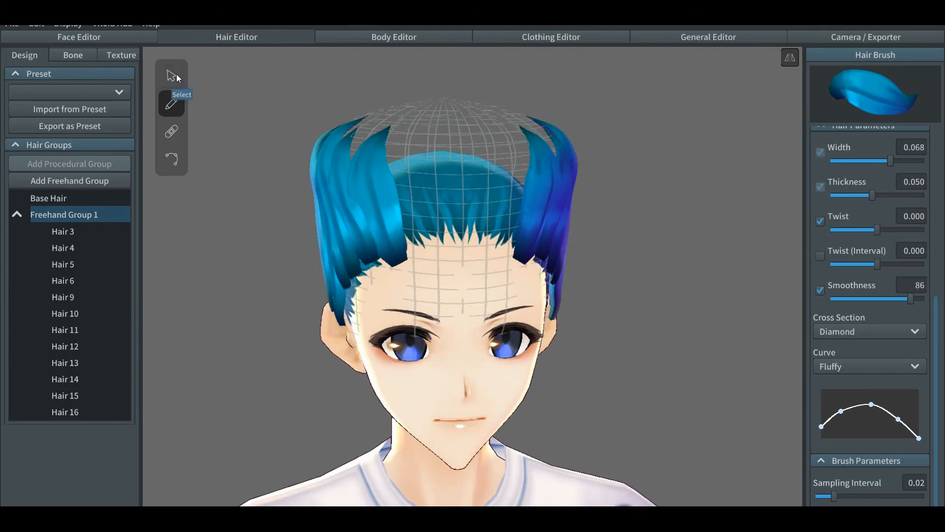
Flare the top guide points outward, undo that, then raise a top point into a peak
{"action": "left_click", "coordinate": [64, 395]}
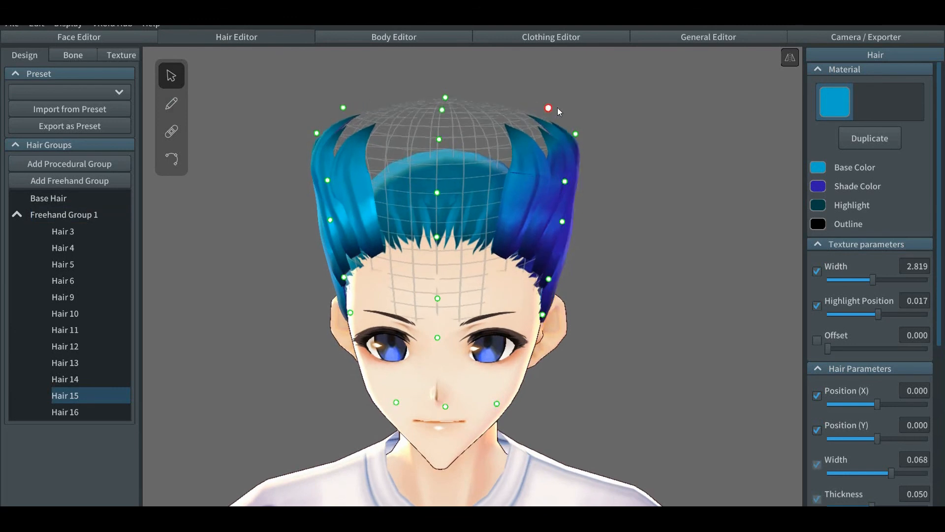
{"action": "left_click_drag", "start_coordinate": [548, 109], "coordinate": [590, 112]}
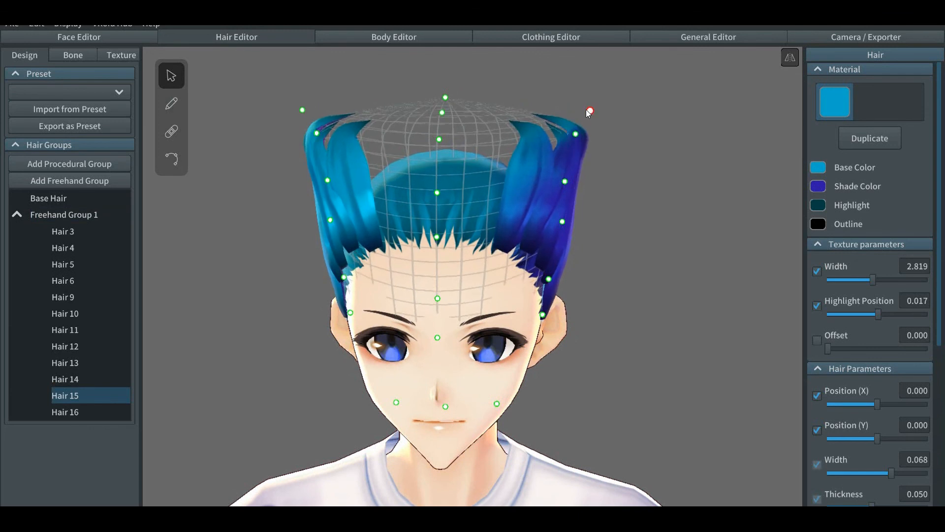
{"action": "left_click_drag", "start_coordinate": [590, 113], "coordinate": [634, 115]}
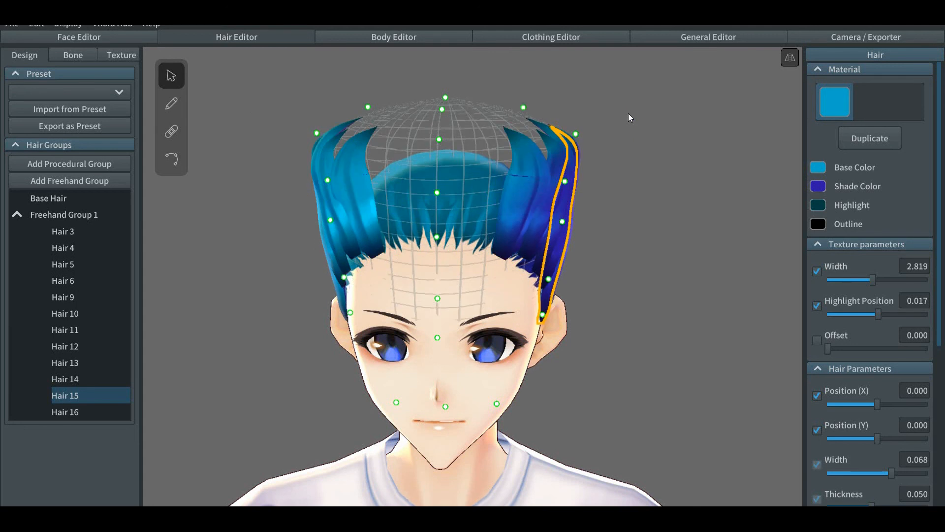
{"action": "mouse_move", "coordinate": [497, 115]}
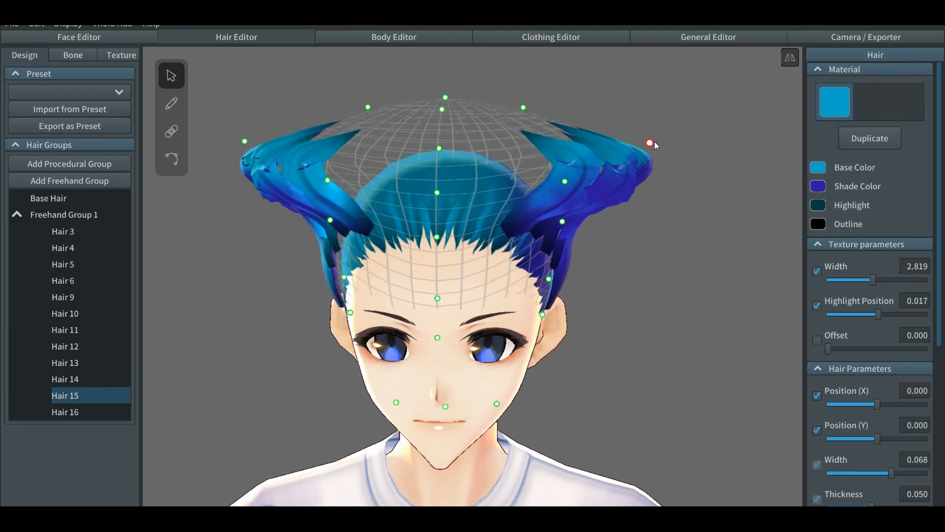
{"action": "left_click", "coordinate": [649, 143]}
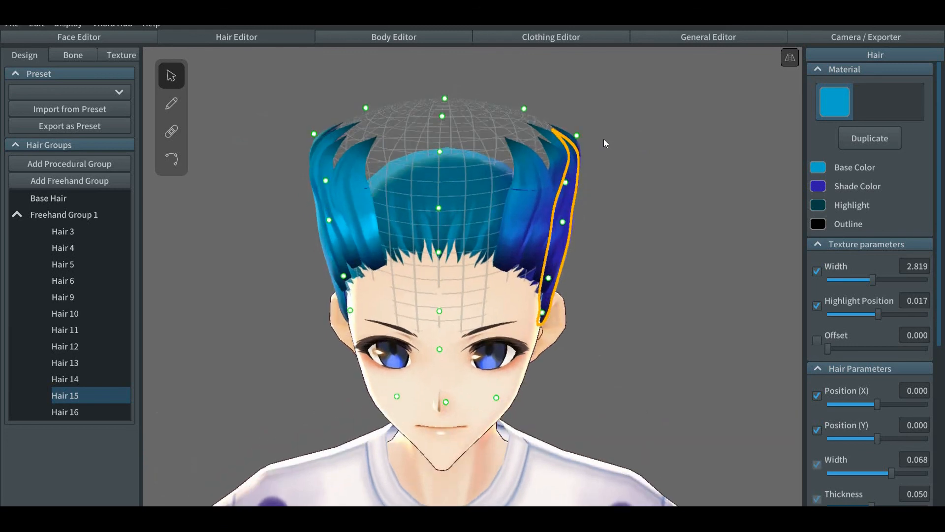
{"action": "left_click", "coordinate": [523, 110]}
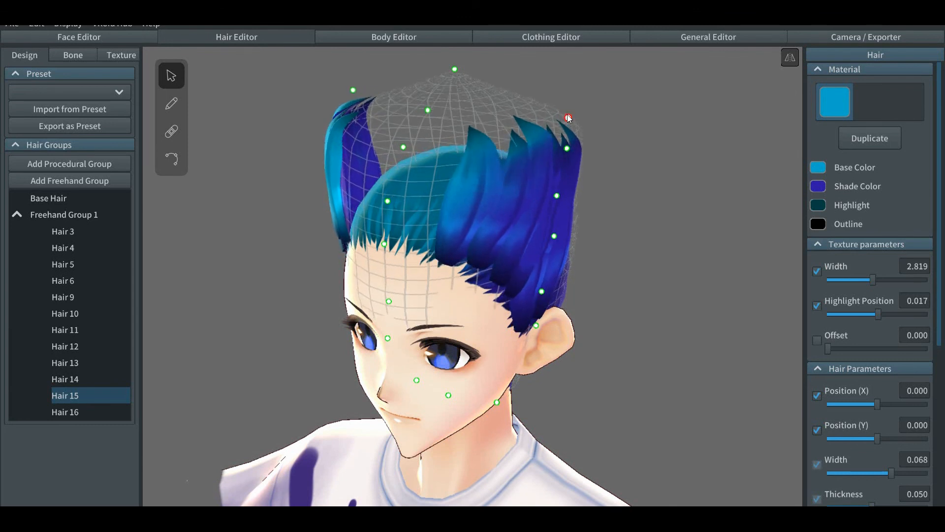
{"action": "left_click_drag", "start_coordinate": [567, 118], "coordinate": [566, 94]}
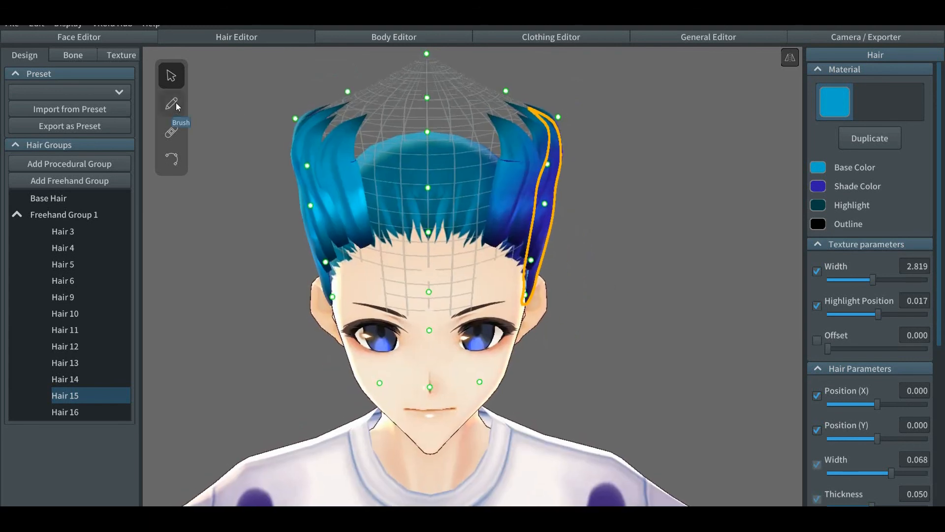
{"action": "left_click", "coordinate": [171, 103]}
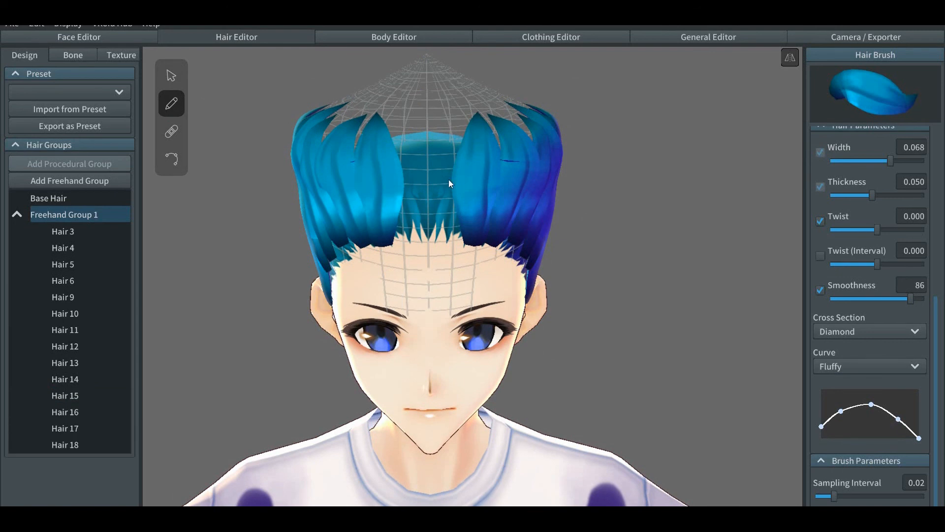
{"action": "mouse_move", "coordinate": [503, 235]}
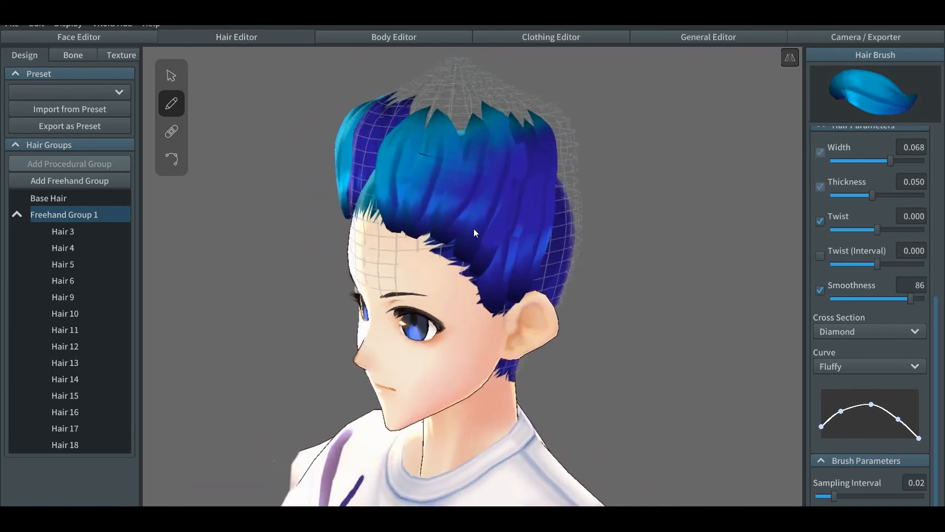
Check the back of the hair, collapse Freehand Group 1, and add Freehand Group 2
{"action": "left_click_drag", "start_coordinate": [476, 232], "coordinate": [440, 232]}
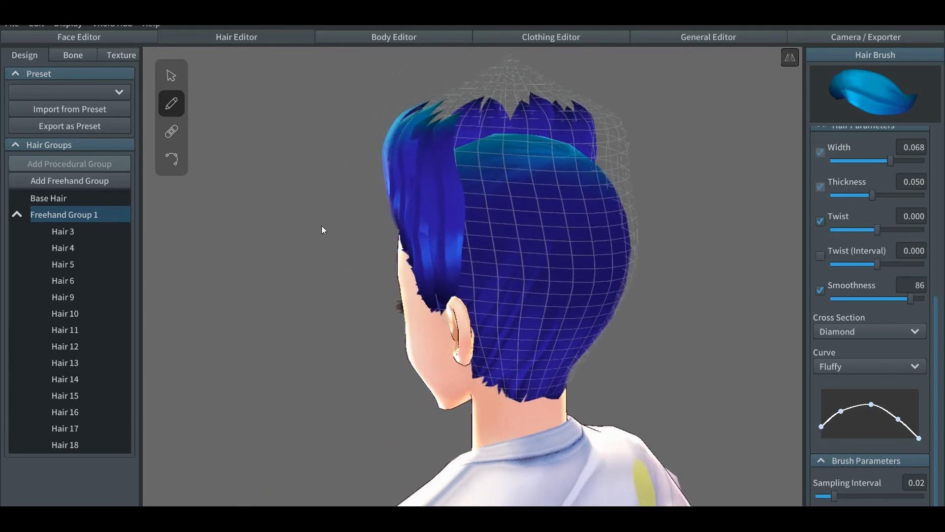
{"action": "mouse_move", "coordinate": [112, 210]}
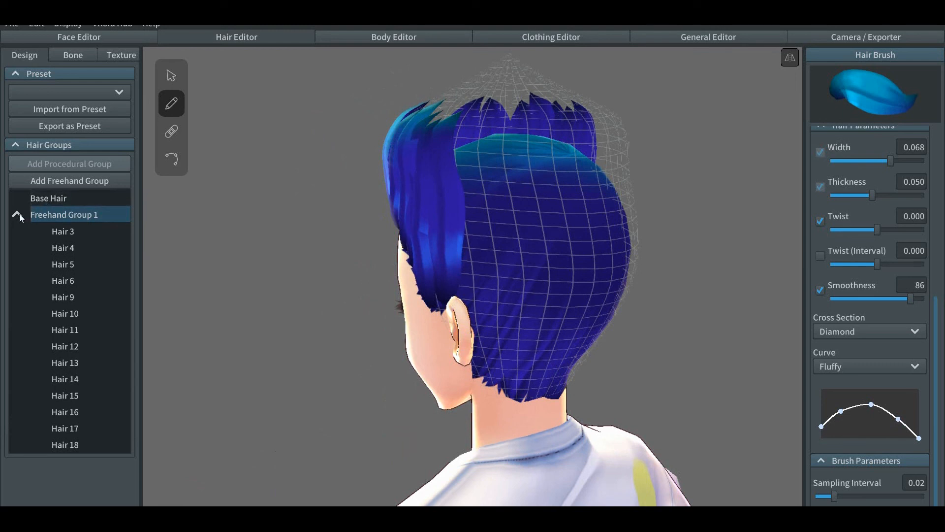
{"action": "left_click", "coordinate": [19, 215]}
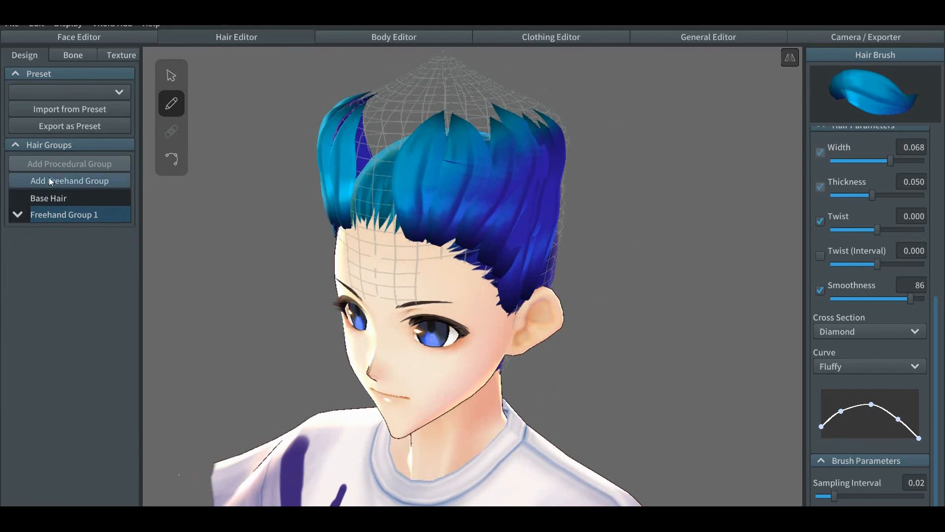
{"action": "left_click", "coordinate": [69, 180]}
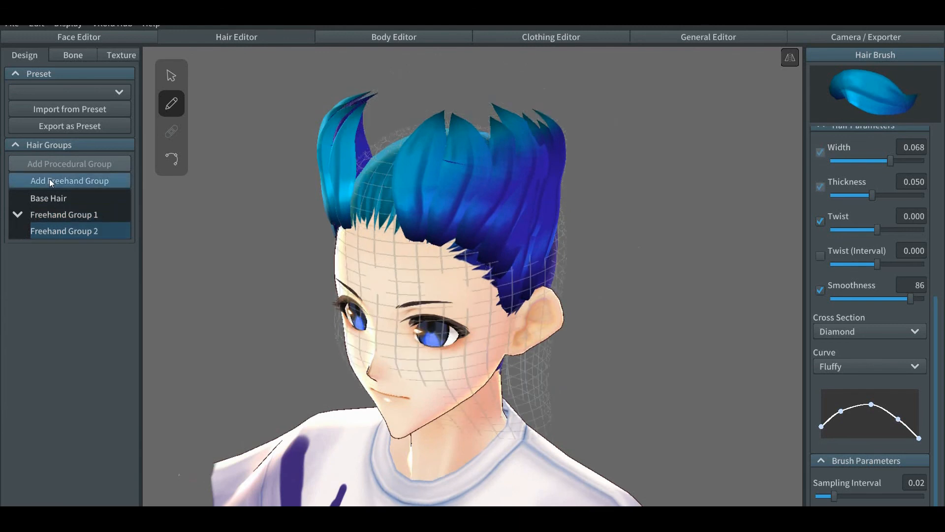
{"action": "mouse_move", "coordinate": [171, 103]}
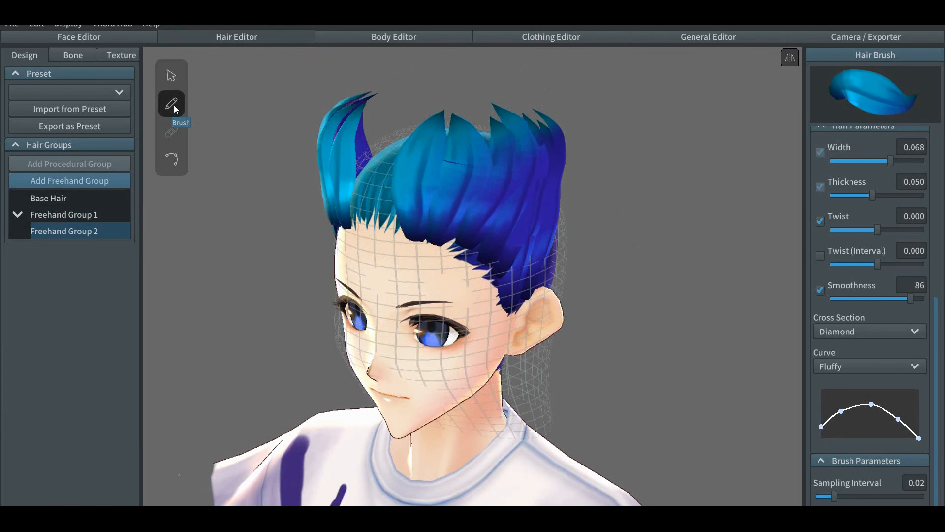
{"action": "mouse_move", "coordinate": [171, 75]}
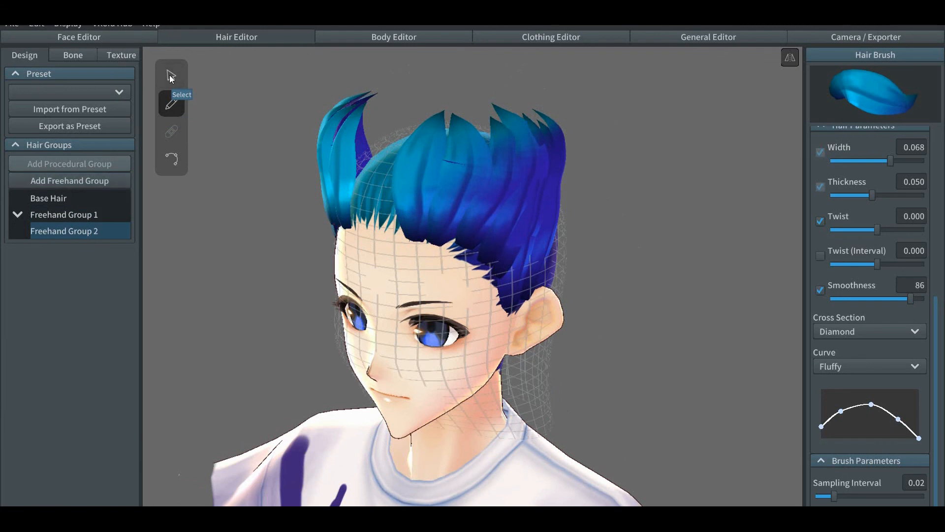
Switch to the Select tool to show Freehand Group 2's guide mesh control points
{"action": "left_click", "coordinate": [172, 75]}
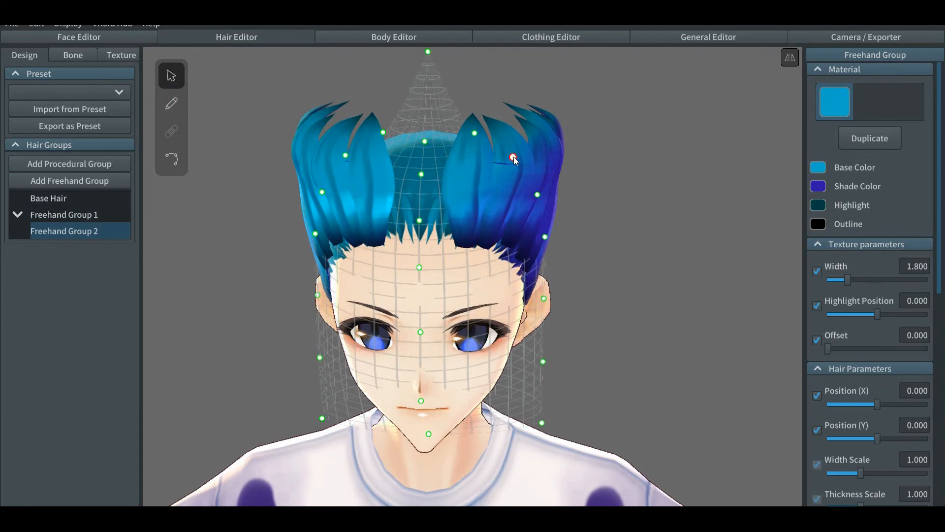
Drag the guide mesh's top control point down so it rounds over the head
{"action": "left_click_drag", "start_coordinate": [512, 157], "coordinate": [518, 73]}
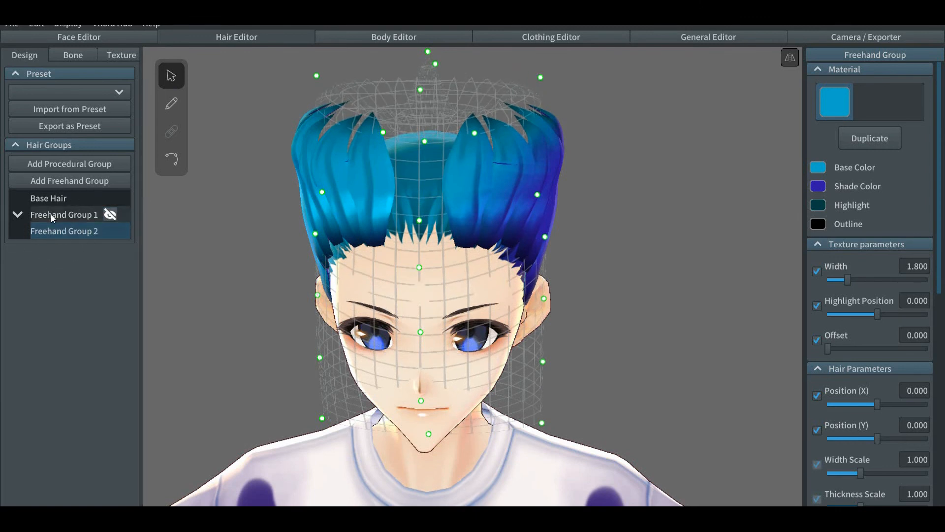
{"action": "left_click", "coordinate": [110, 214]}
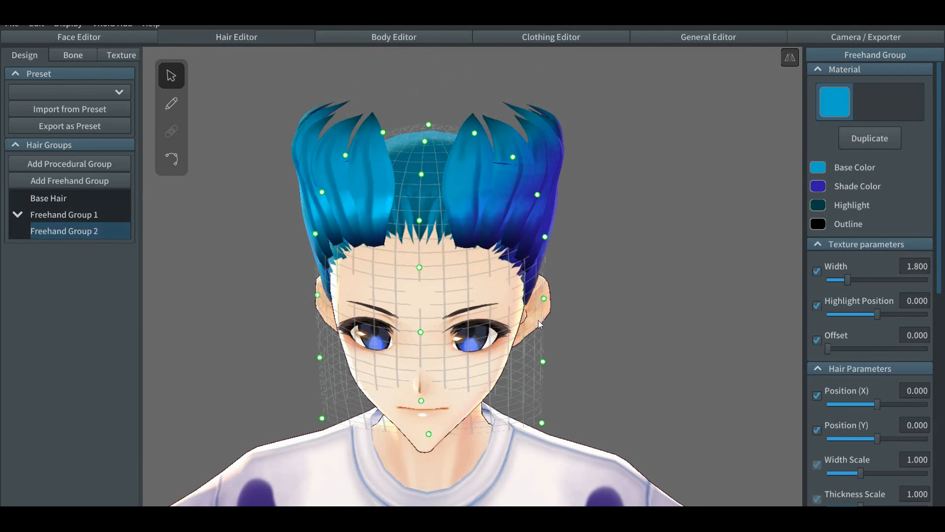
{"action": "mouse_move", "coordinate": [172, 158]}
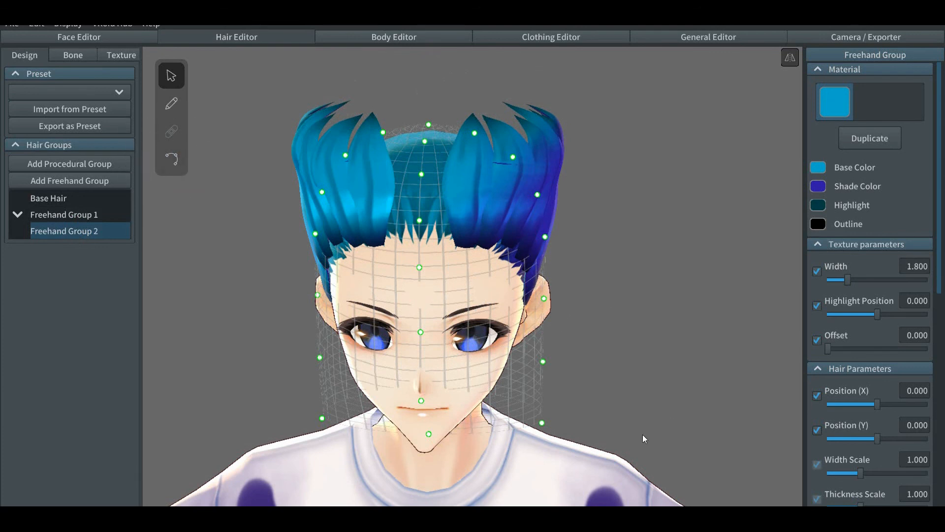
{"action": "mouse_move", "coordinate": [702, 464]}
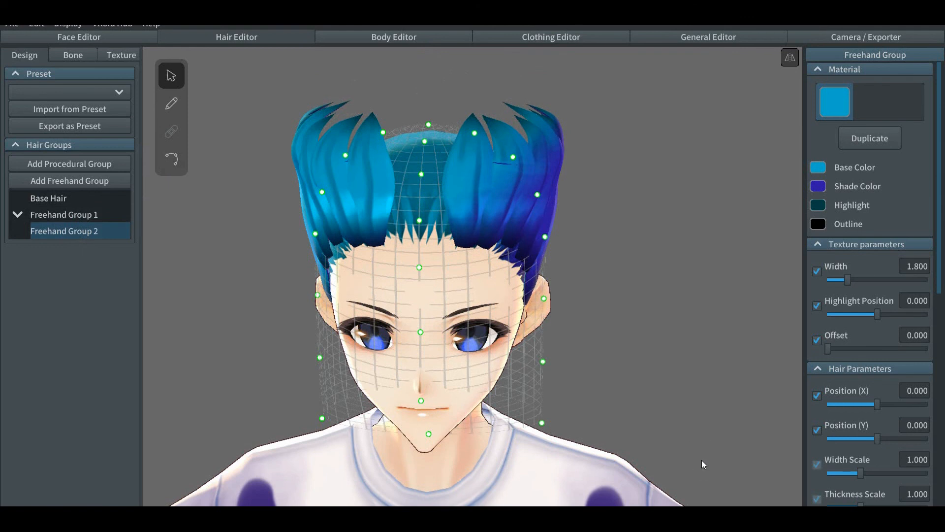